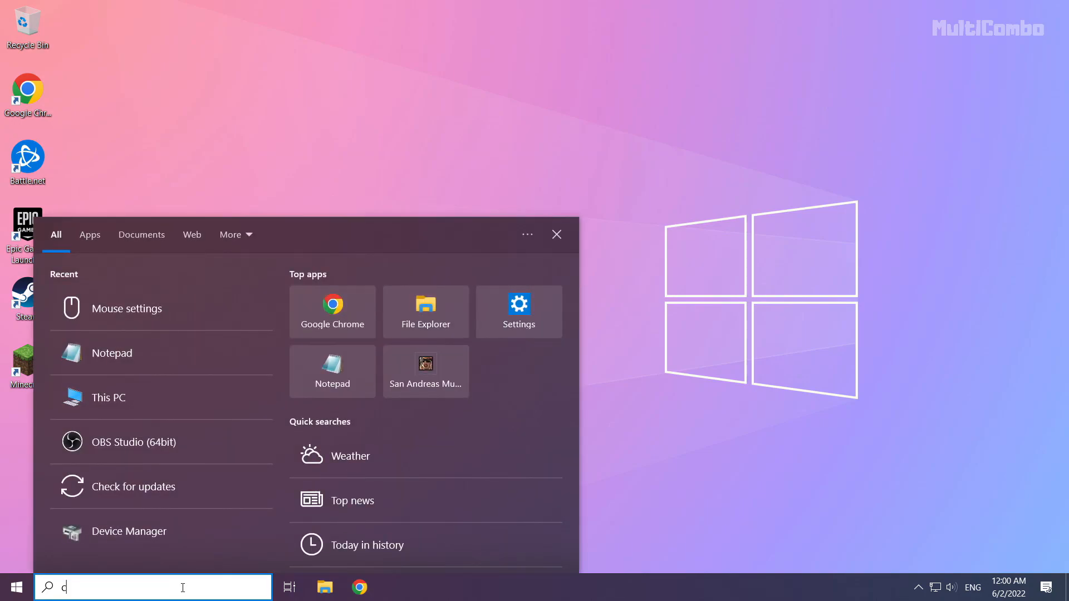
# Step: Search for cmd and launch Command Prompt as administrator
pyautogui.write('md')
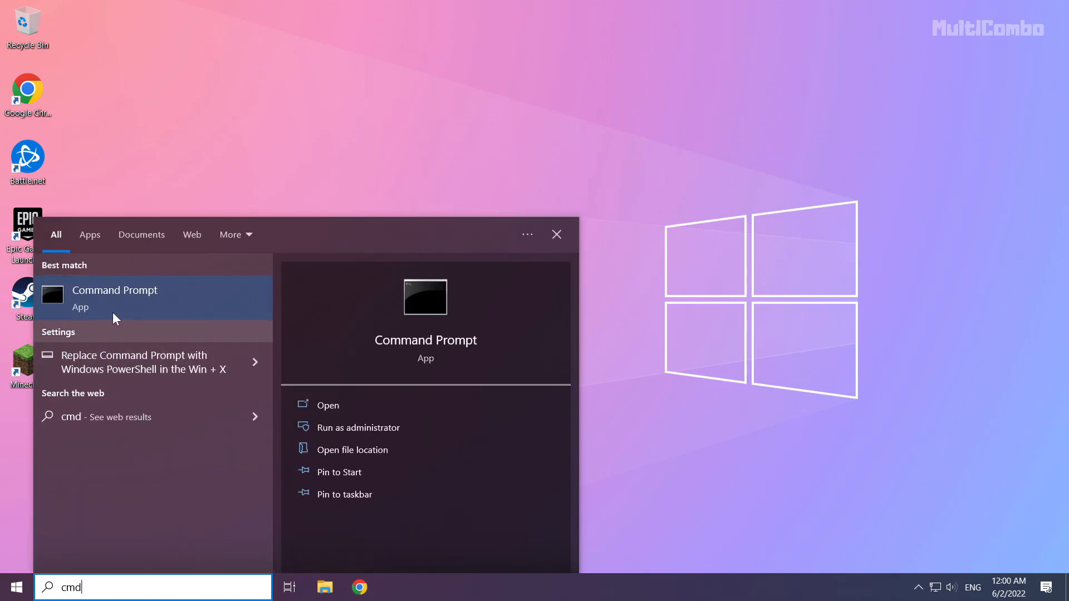
pyautogui.moveTo(180, 307)
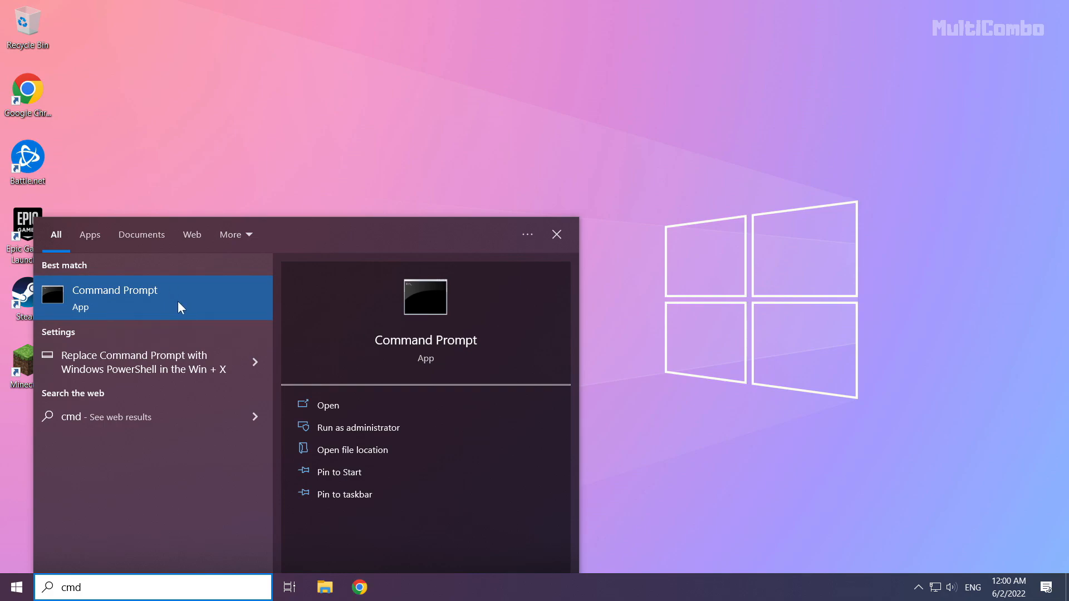
pyautogui.rightClick(154, 298)
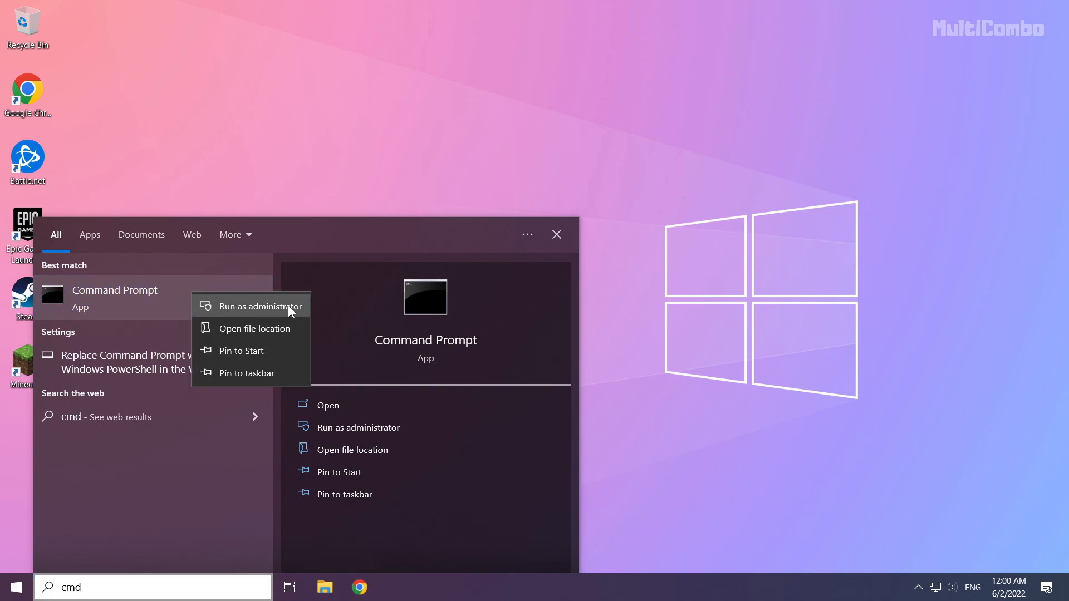
pyautogui.moveTo(254, 312)
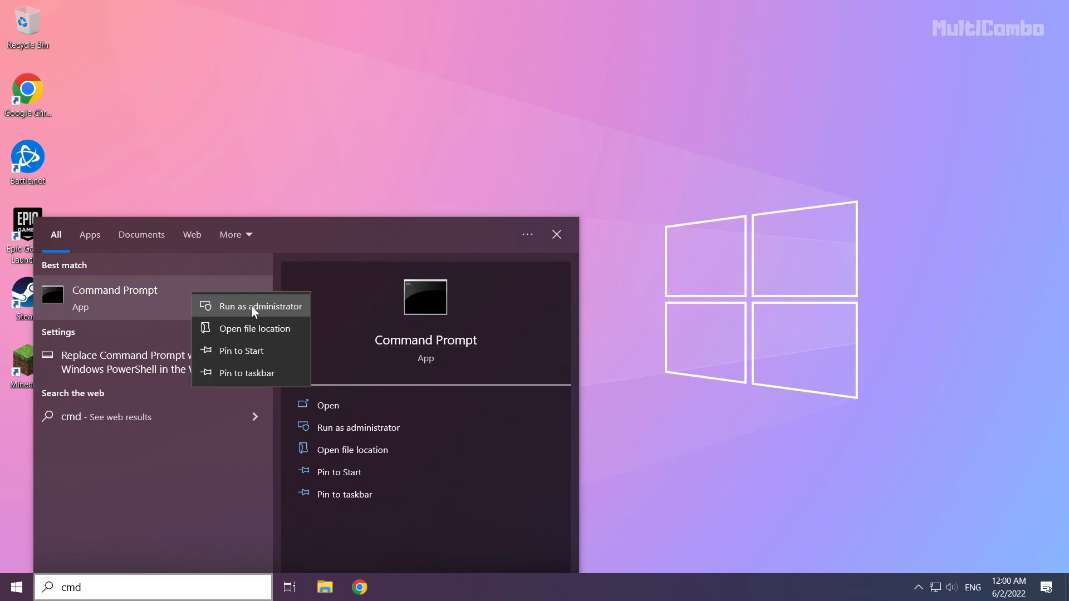
pyautogui.click(259, 305)
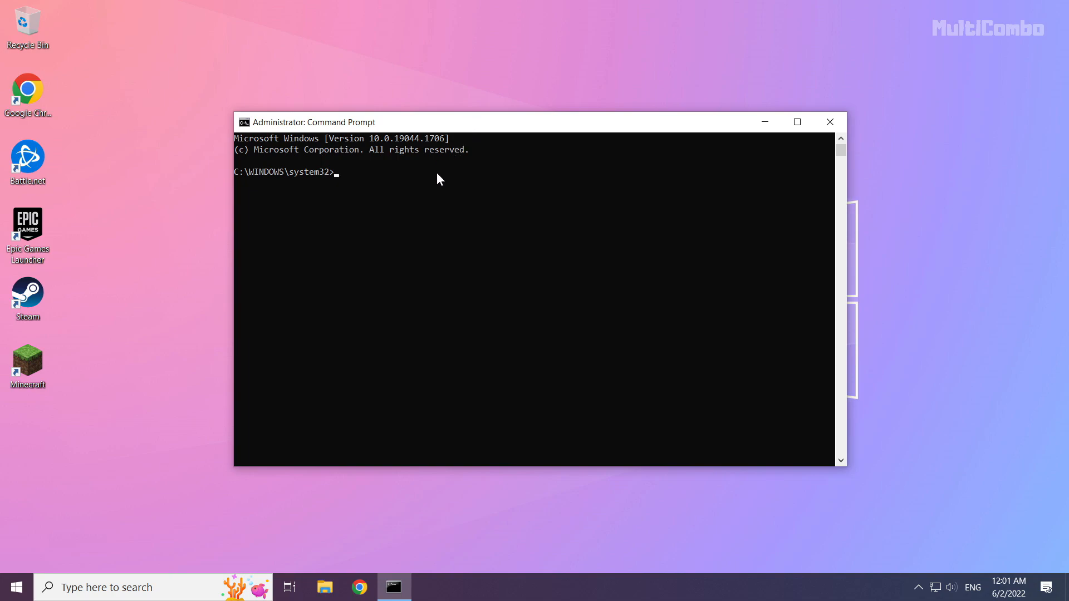
# Step: Run ipconfig /flushdns to clear the DNS resolver cache
pyautogui.write('ip')
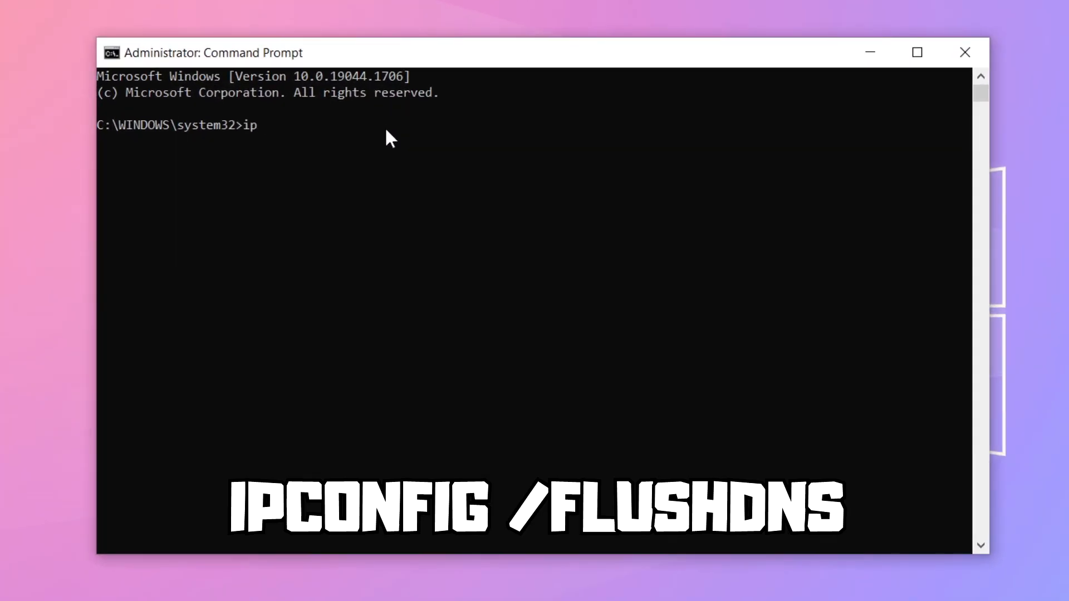
pyautogui.write('config')
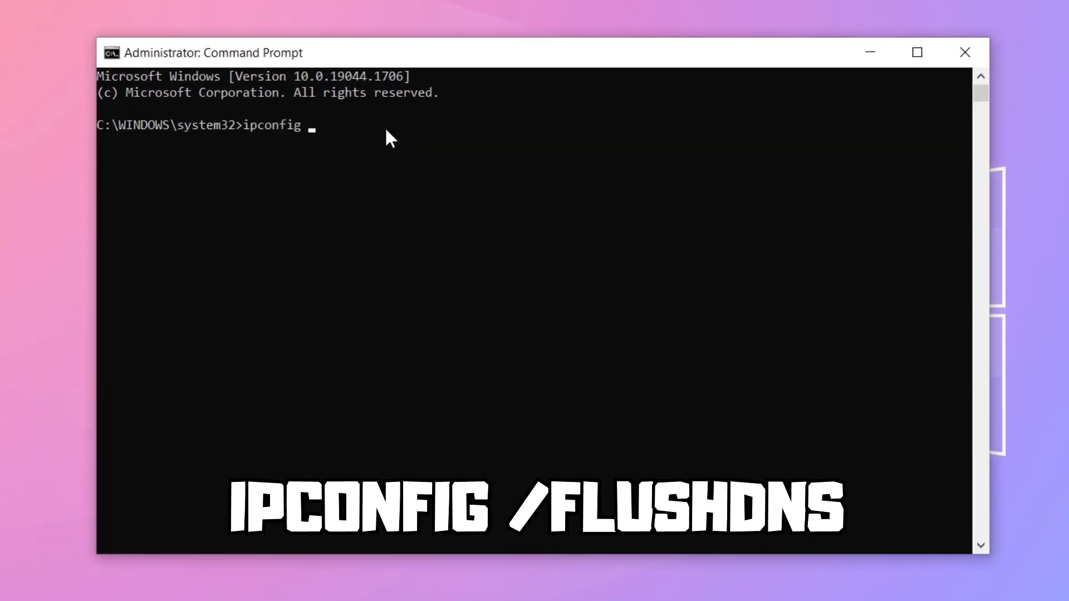
pyautogui.write('/flus')
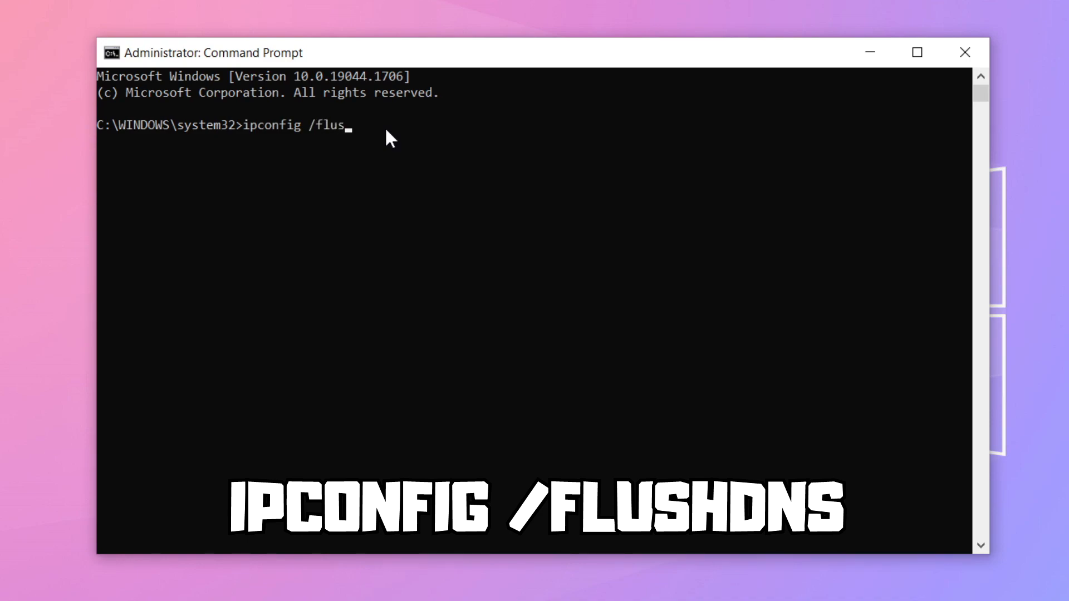
pyautogui.write('hdns')
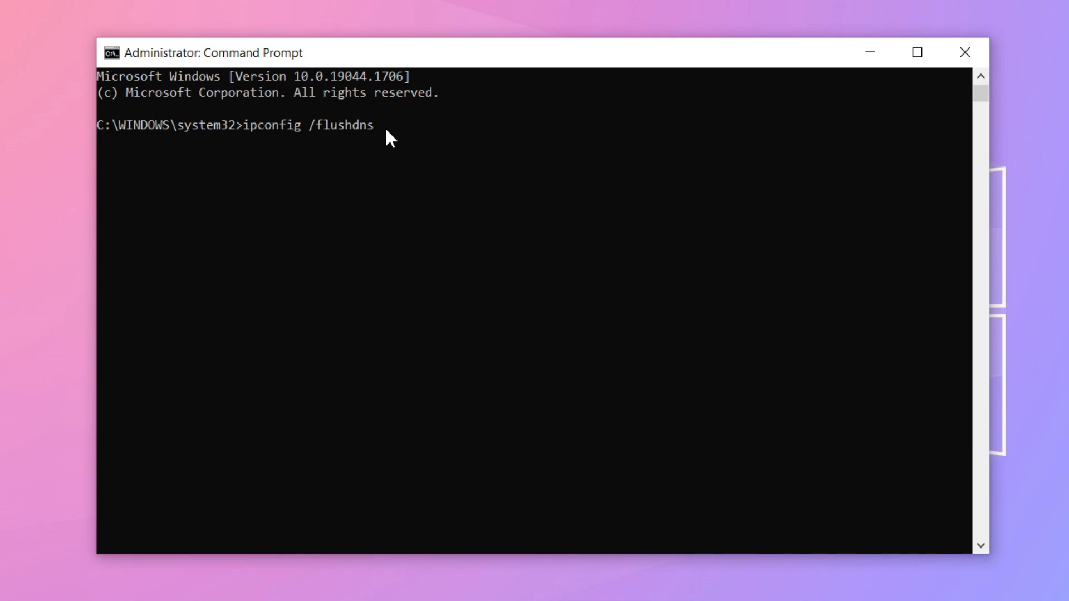
pyautogui.press('Return')
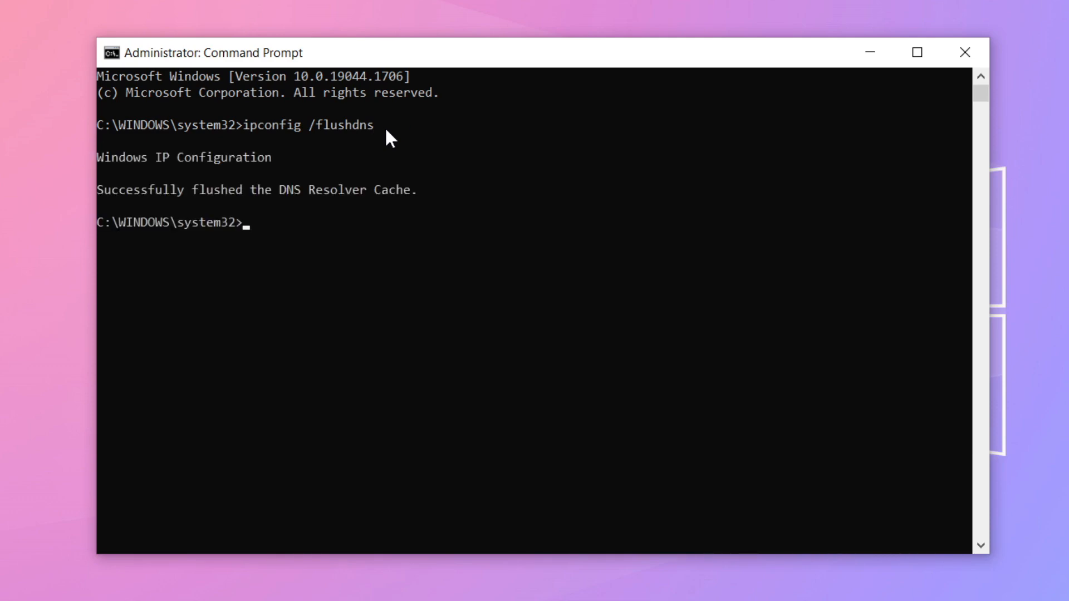
# Step: Run netsh winsock reset, then exit the console
pyautogui.write('netsh win')
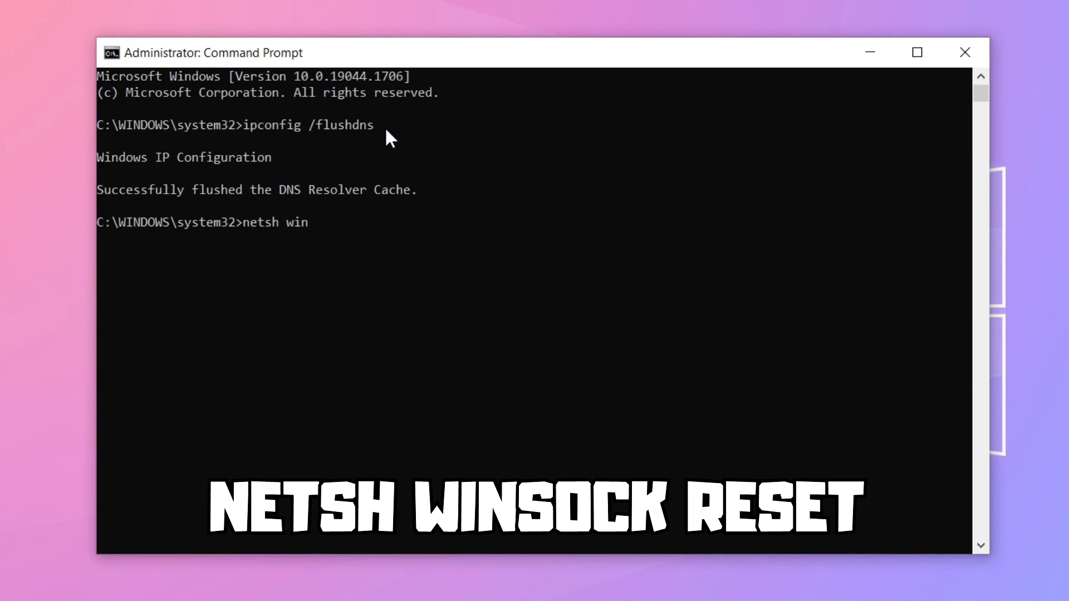
pyautogui.write('sock res')
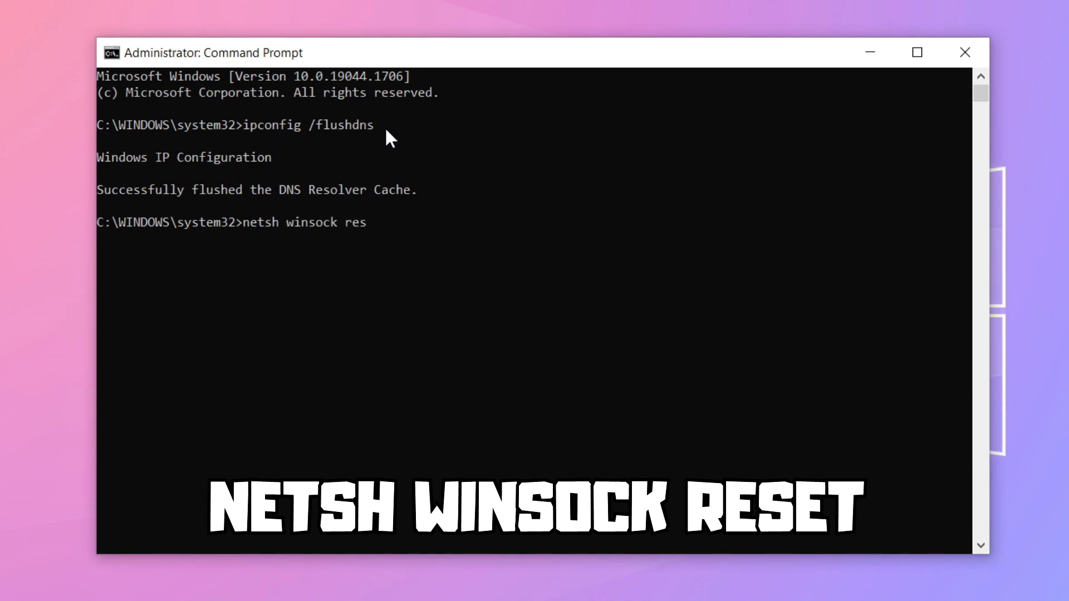
pyautogui.write('et')
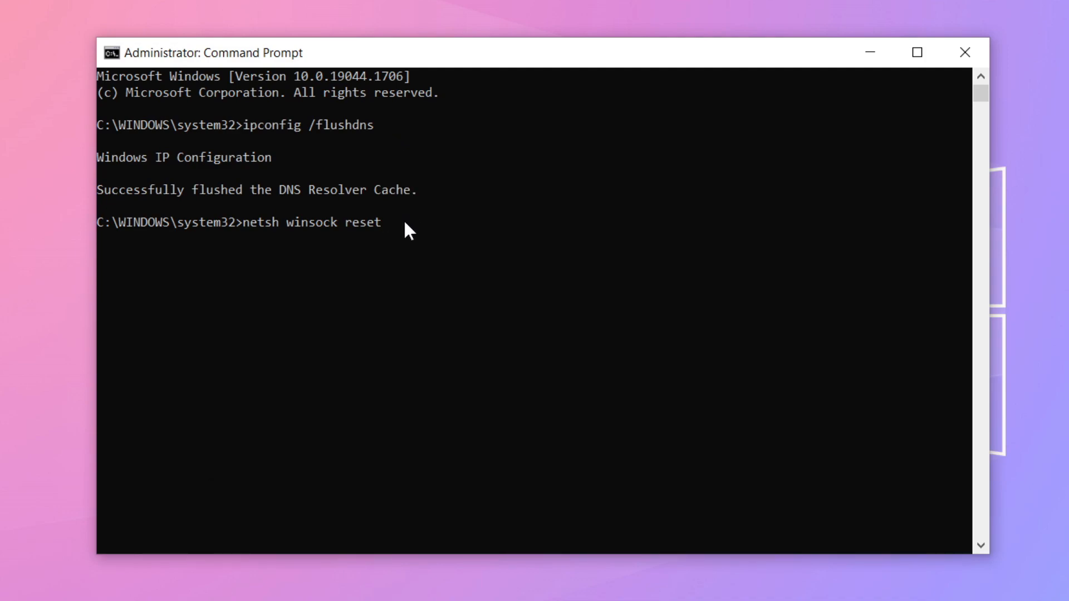
pyautogui.press('Return')
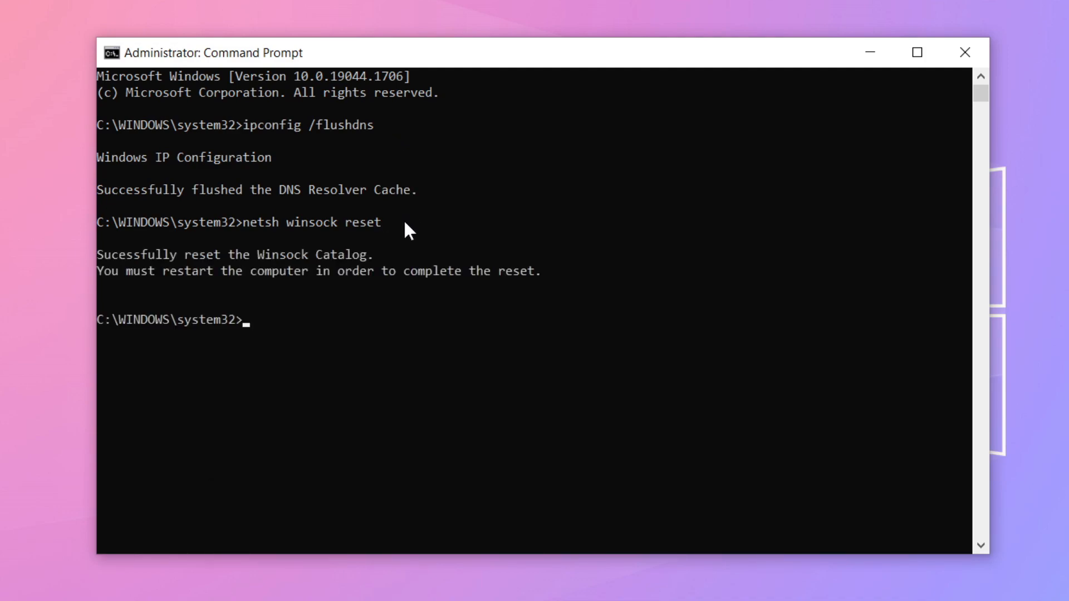
pyautogui.write('e')
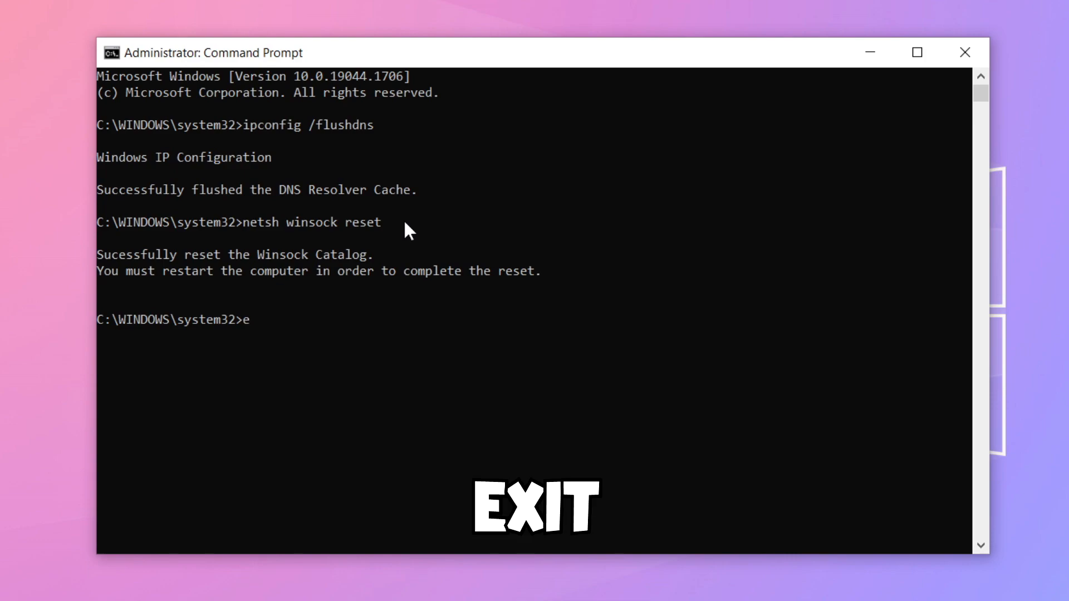
pyautogui.write('xit')
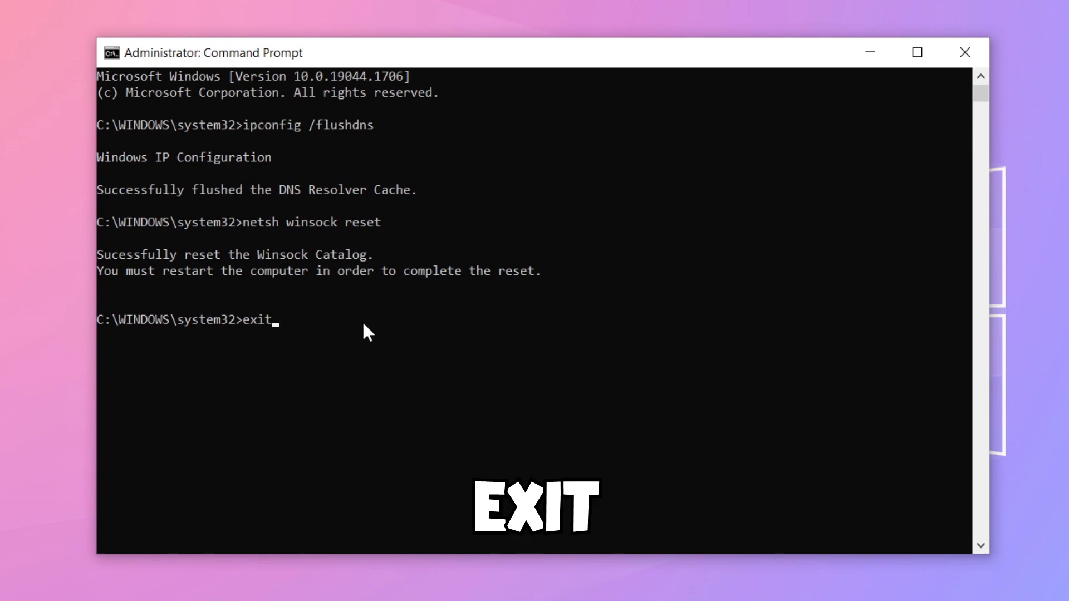
pyautogui.moveTo(340, 332)
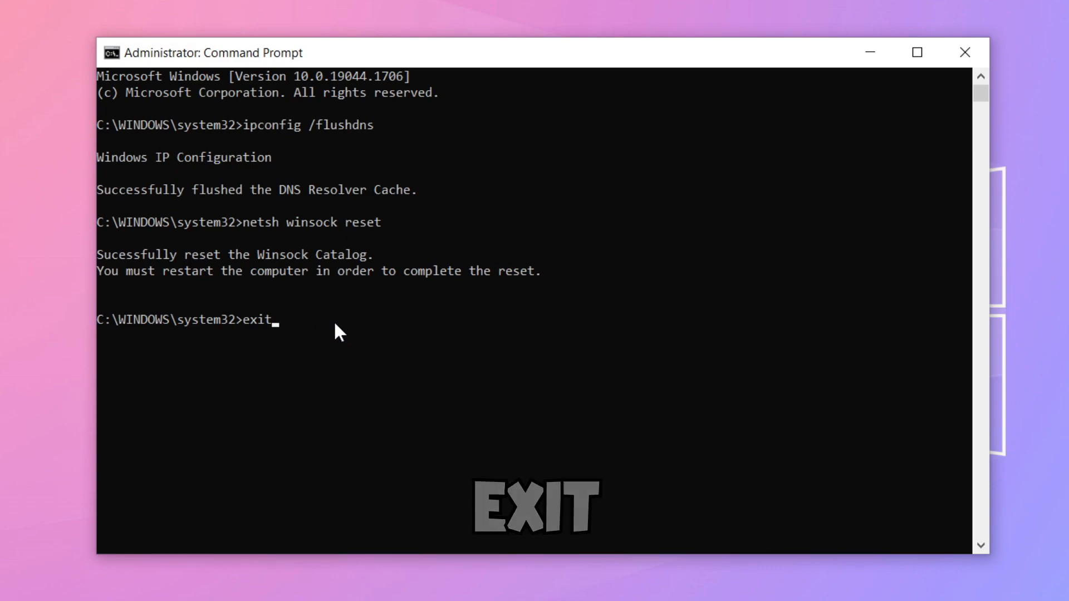
pyautogui.press('Return')
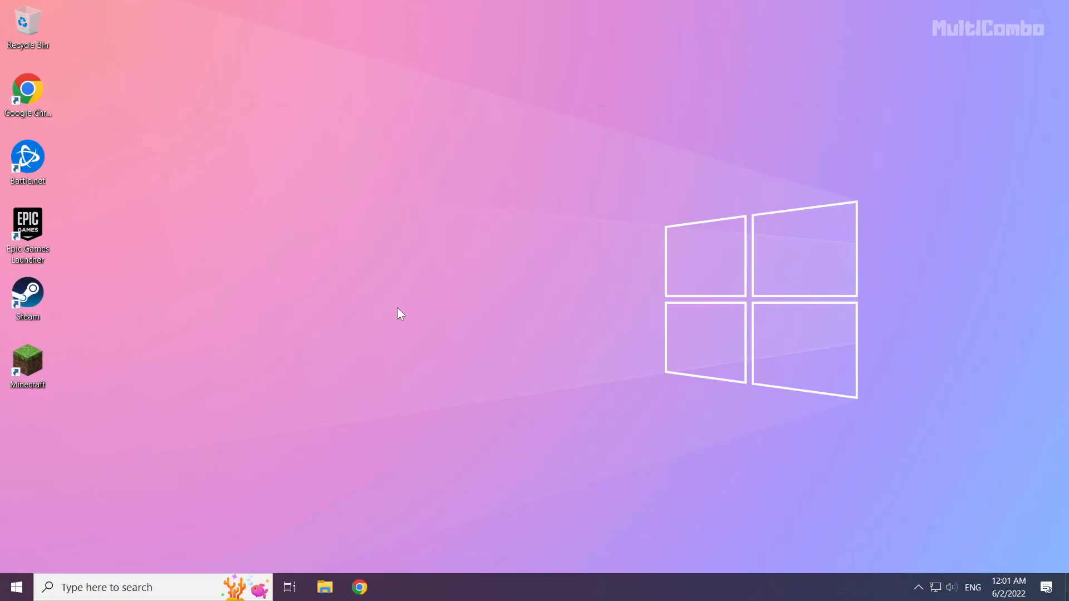
pyautogui.moveTo(671, 400)
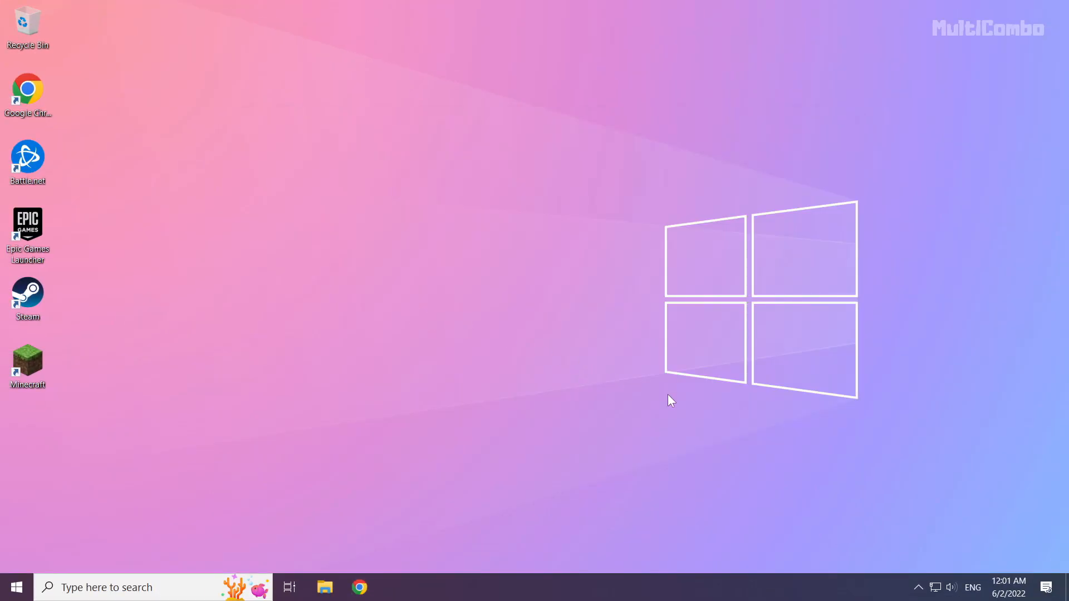
# Step: Open Network & Internet settings from the network tray icon
pyautogui.rightClick(938, 587)
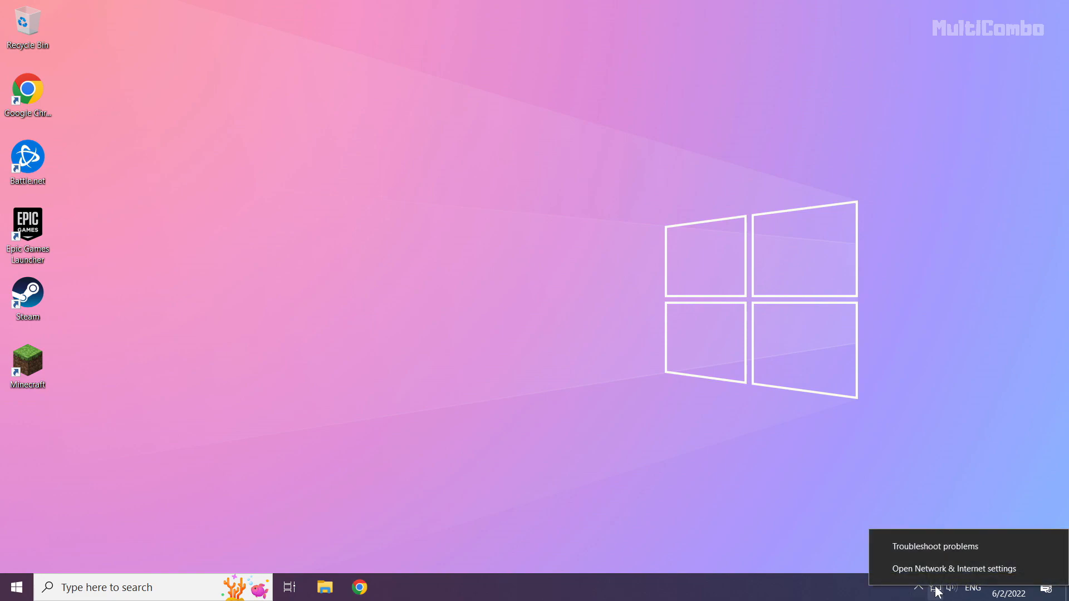
pyautogui.moveTo(968, 578)
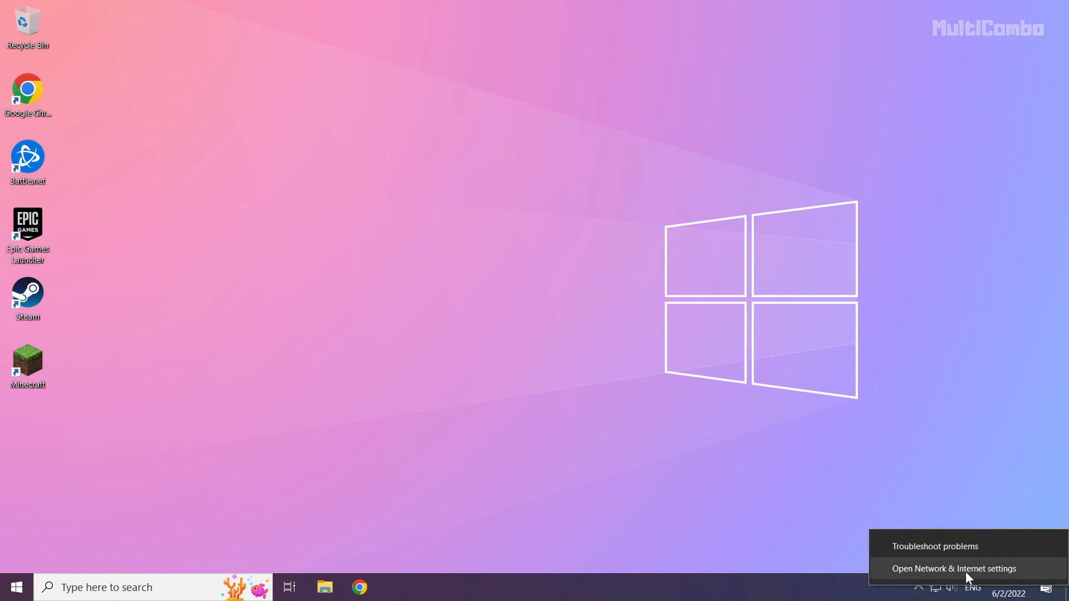
pyautogui.moveTo(937, 578)
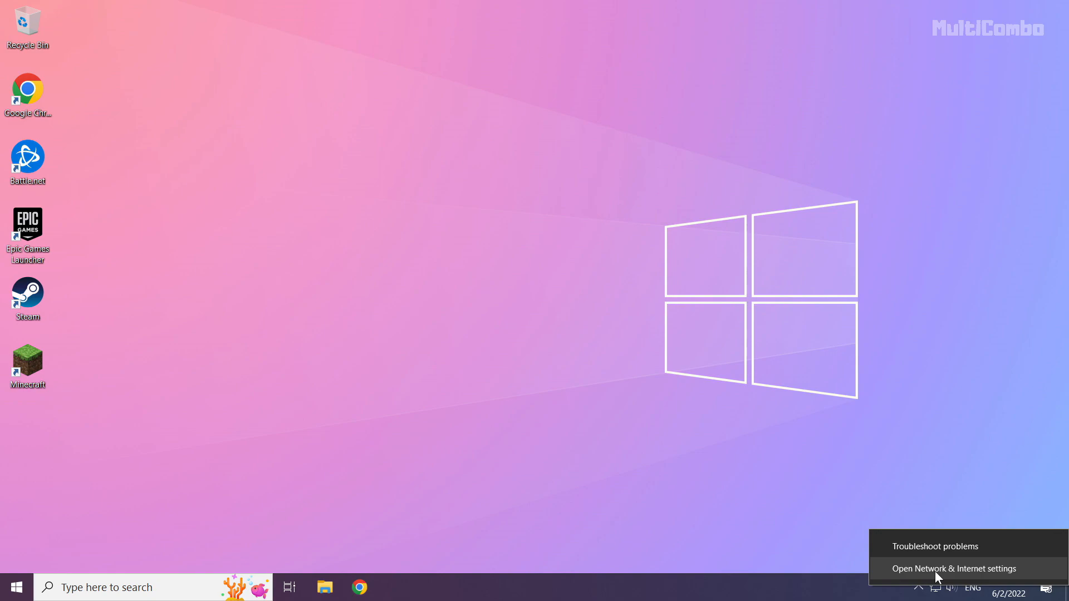
pyautogui.click(953, 567)
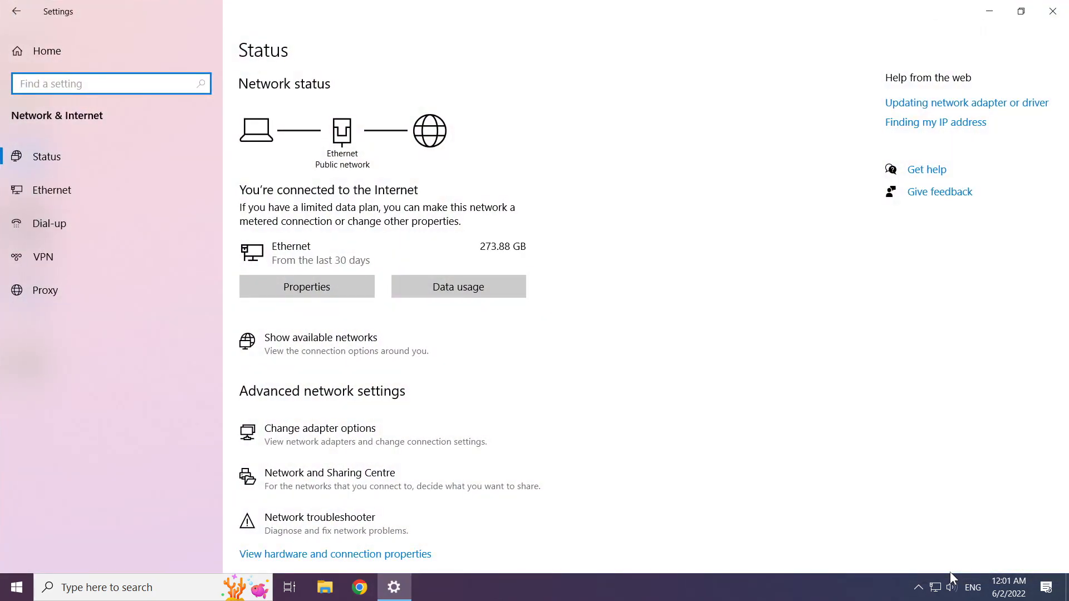
pyautogui.moveTo(621, 475)
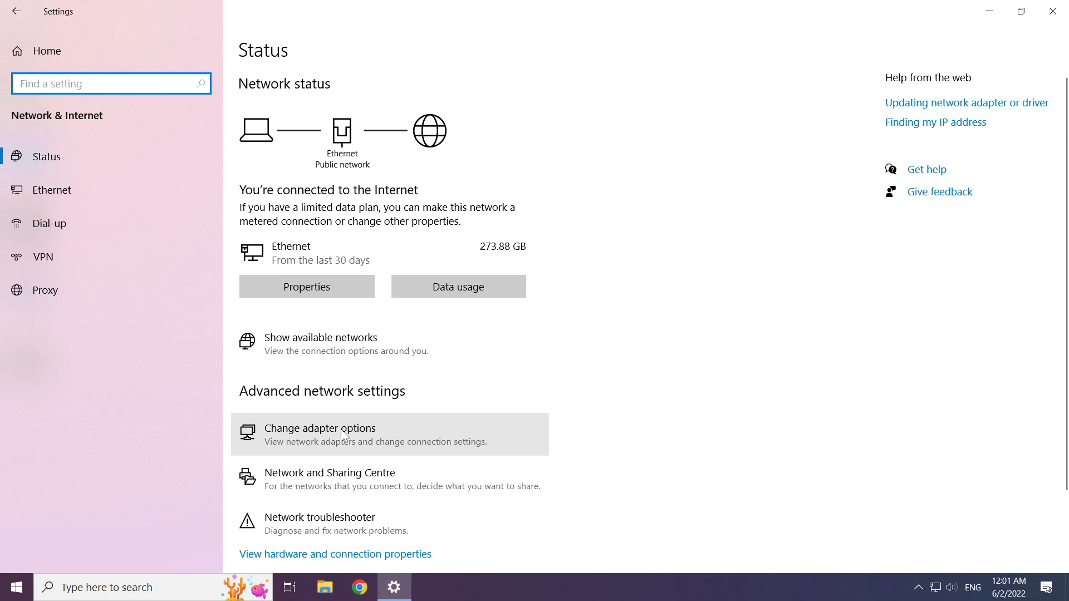
# Step: Open the Ethernet adapter's TCP/IPv4 properties from Network Connections
pyautogui.click(320, 427)
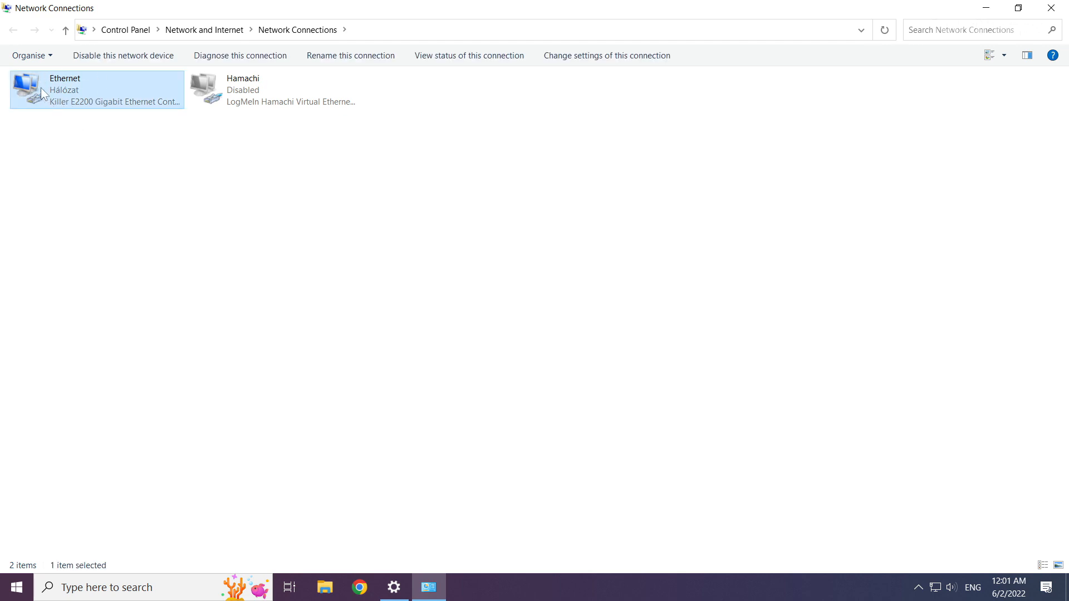
pyautogui.rightClick(74, 89)
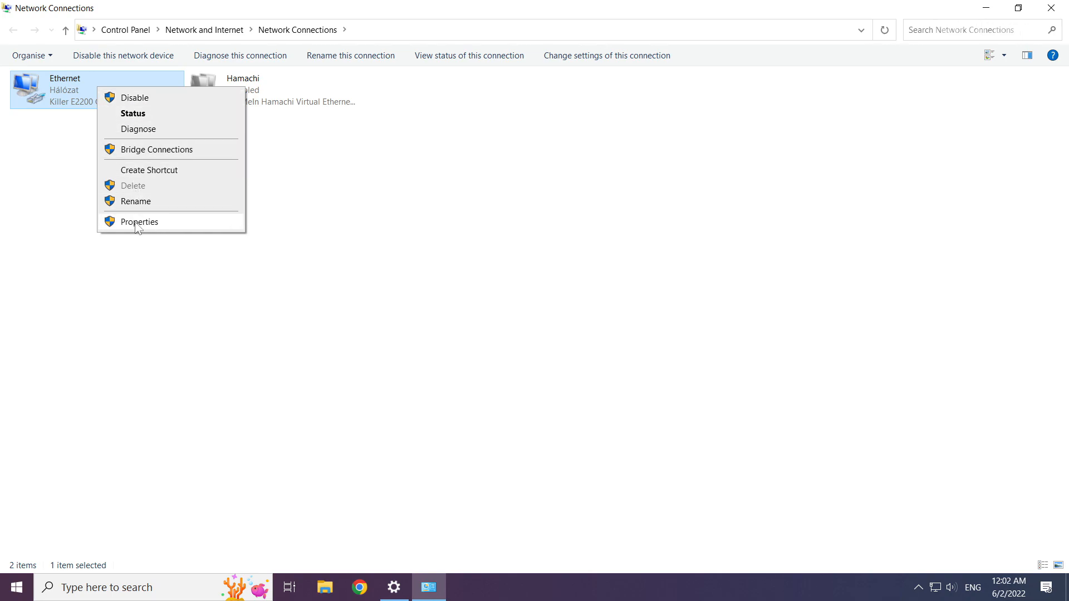
pyautogui.moveTo(177, 229)
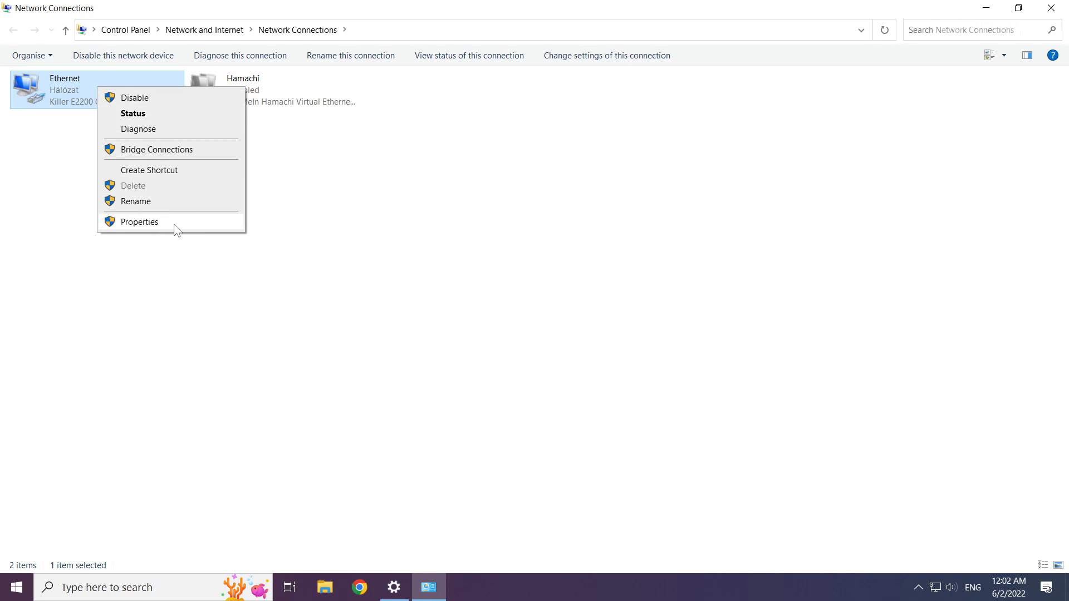
pyautogui.click(139, 221)
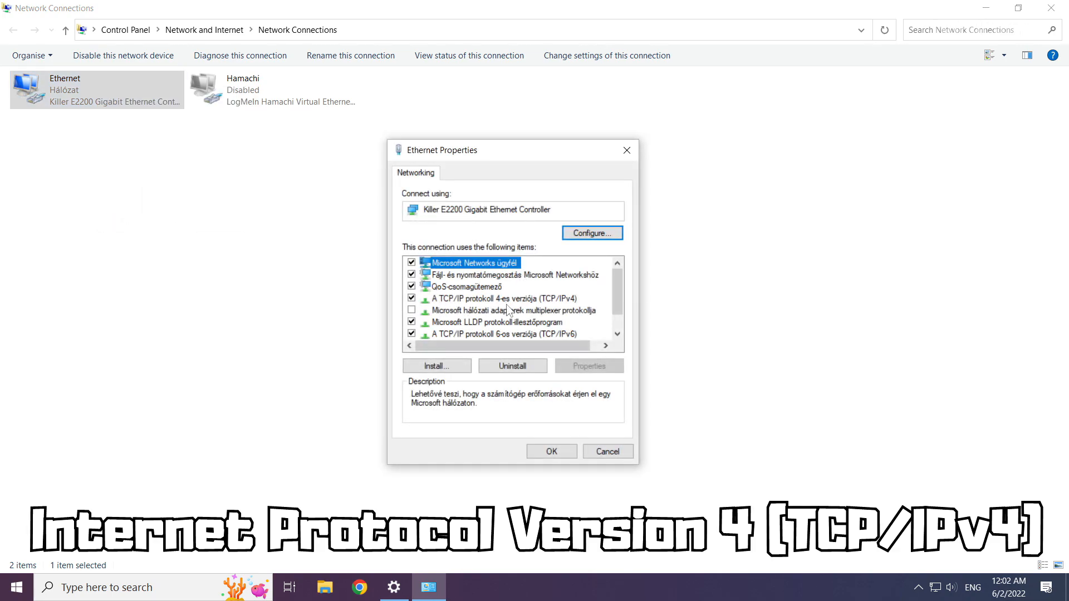
pyautogui.click(501, 298)
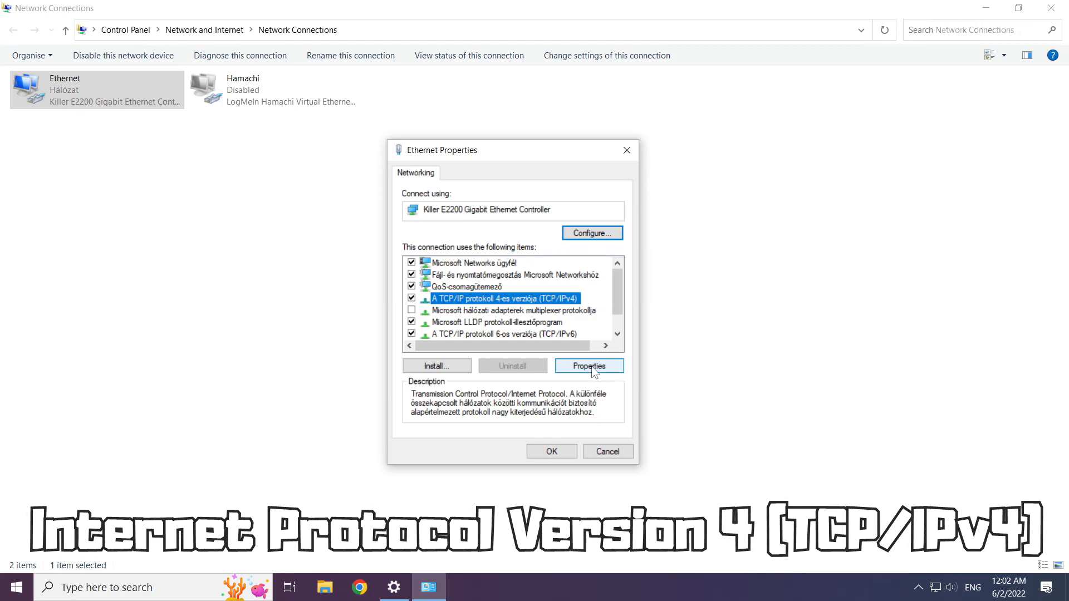
pyautogui.click(588, 367)
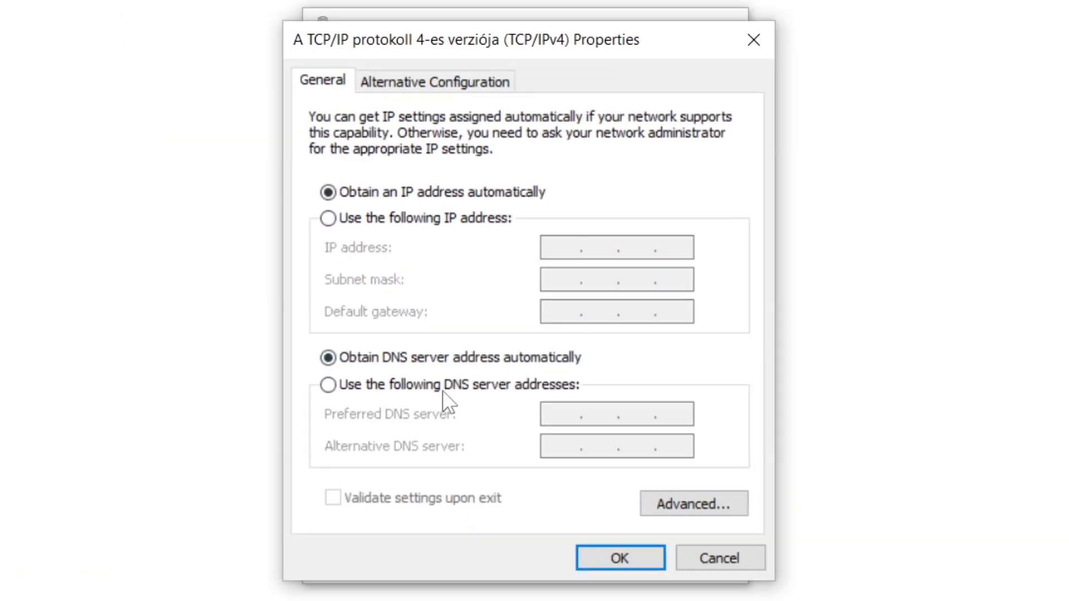
pyautogui.moveTo(565, 399)
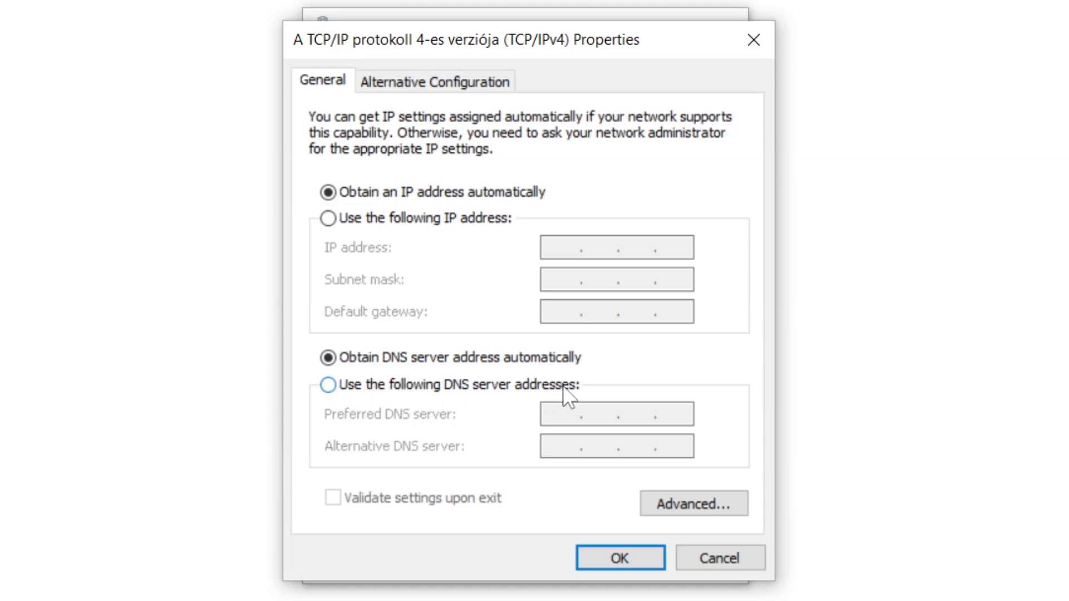
# Step: Switch to manual DNS and enter 8.8.8.8 preferred and 8.8.4.4 alternative
pyautogui.click(327, 384)
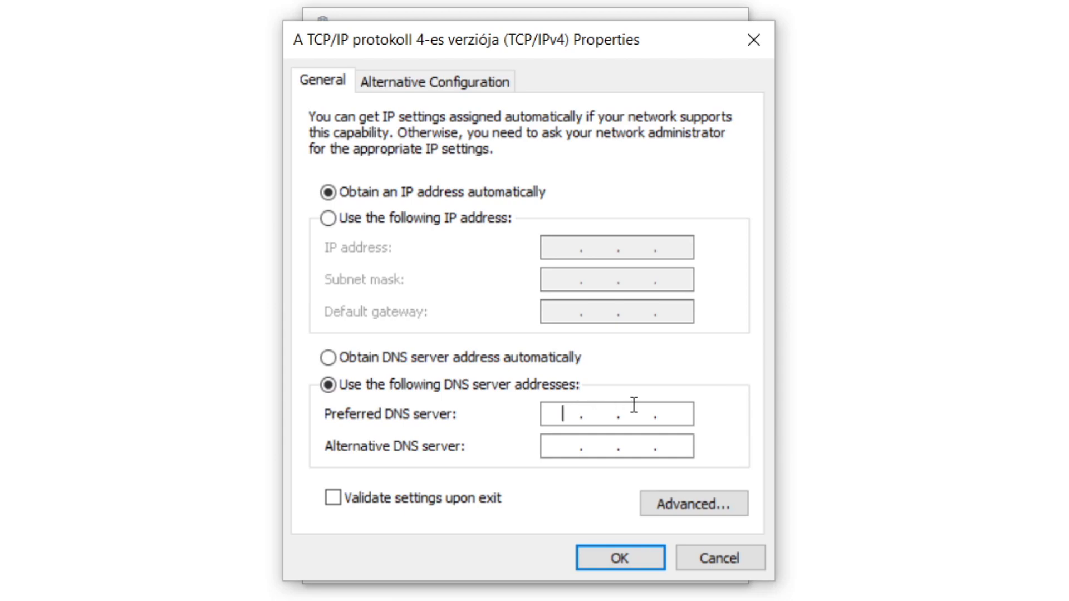
pyautogui.moveTo(707, 425)
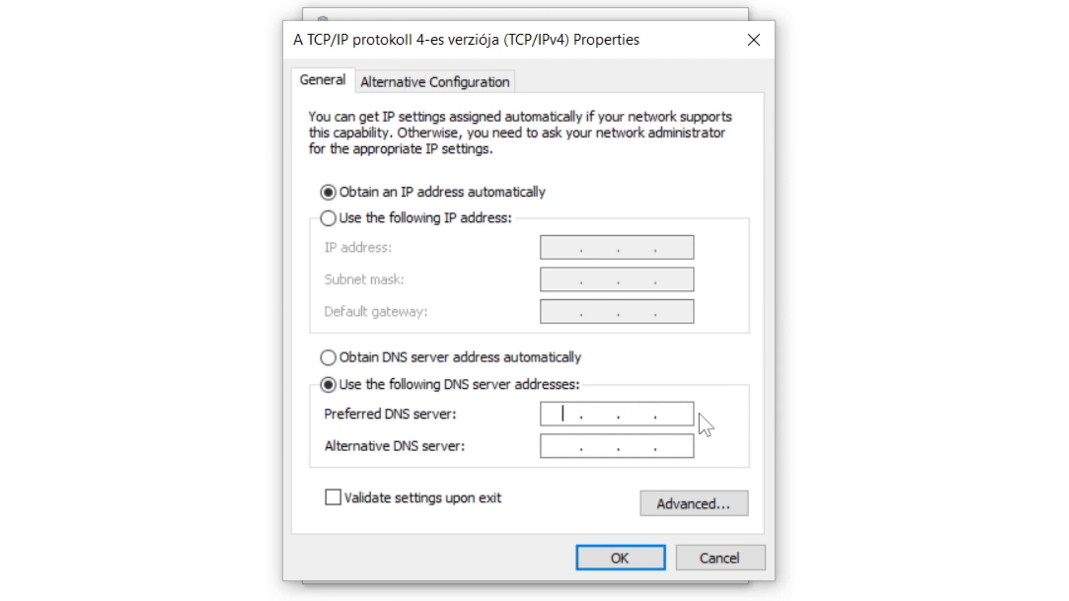
pyautogui.write('8.8.8.')
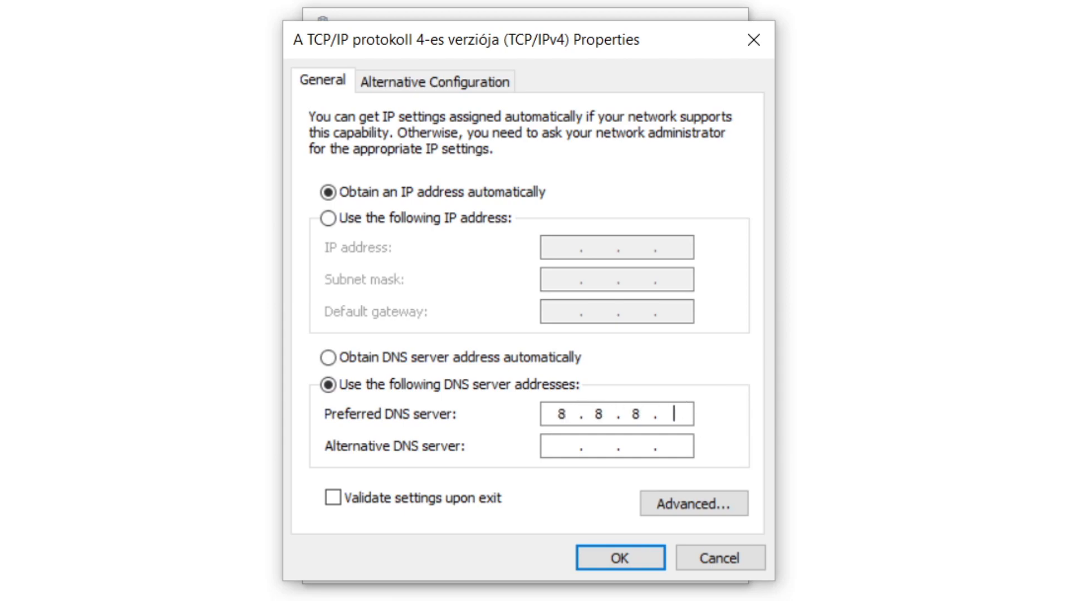
pyautogui.write('8')
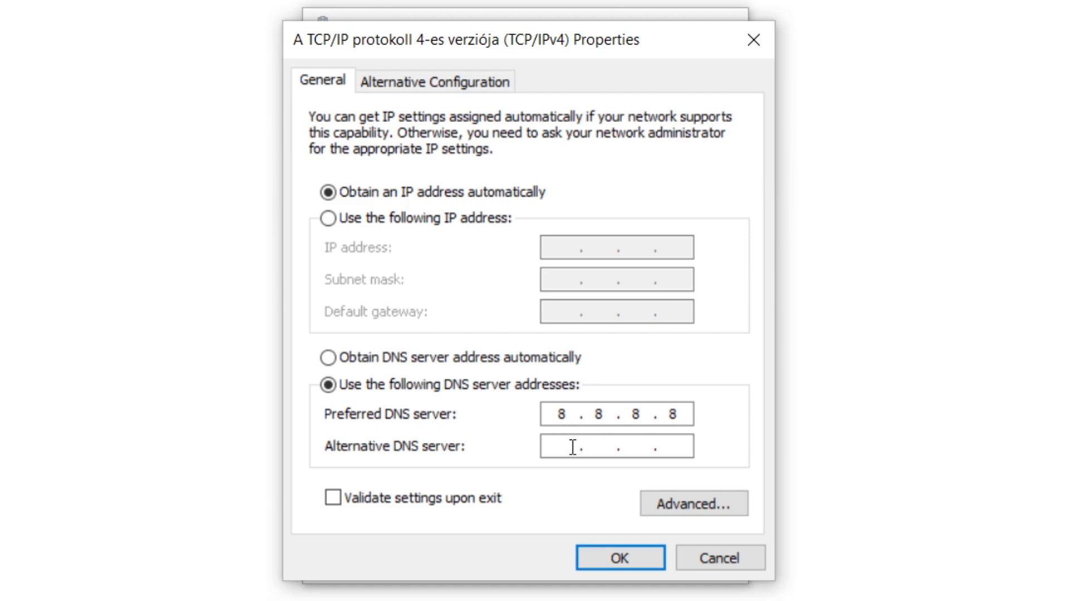
pyautogui.moveTo(709, 455)
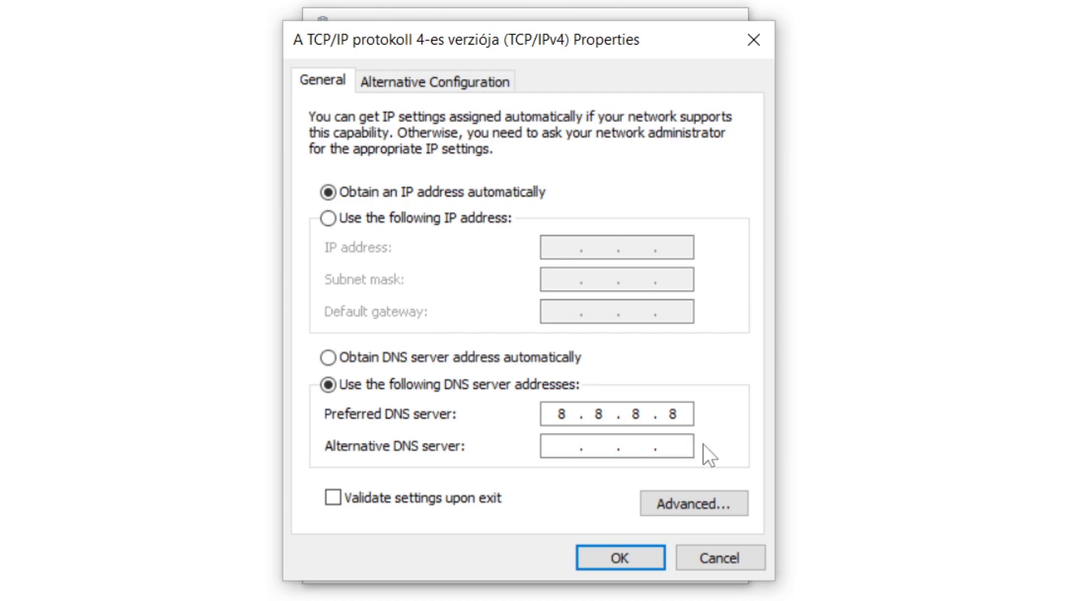
pyautogui.write('8.8.4.4')
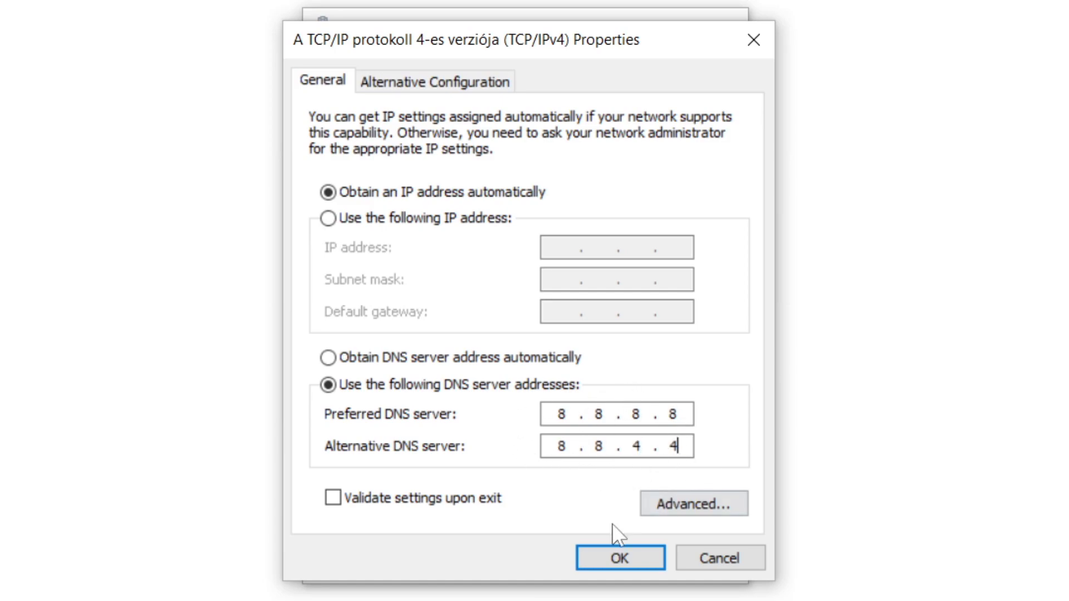
# Step: Confirm the DNS addresses, close the network windows and bring up Windows search
pyautogui.click(619, 557)
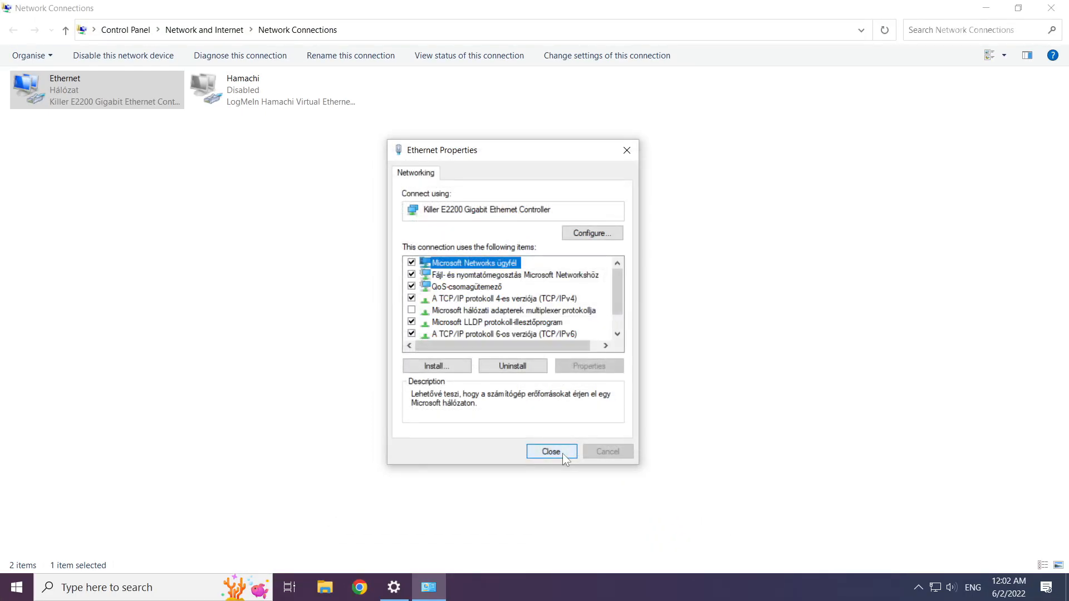
pyautogui.moveTo(557, 457)
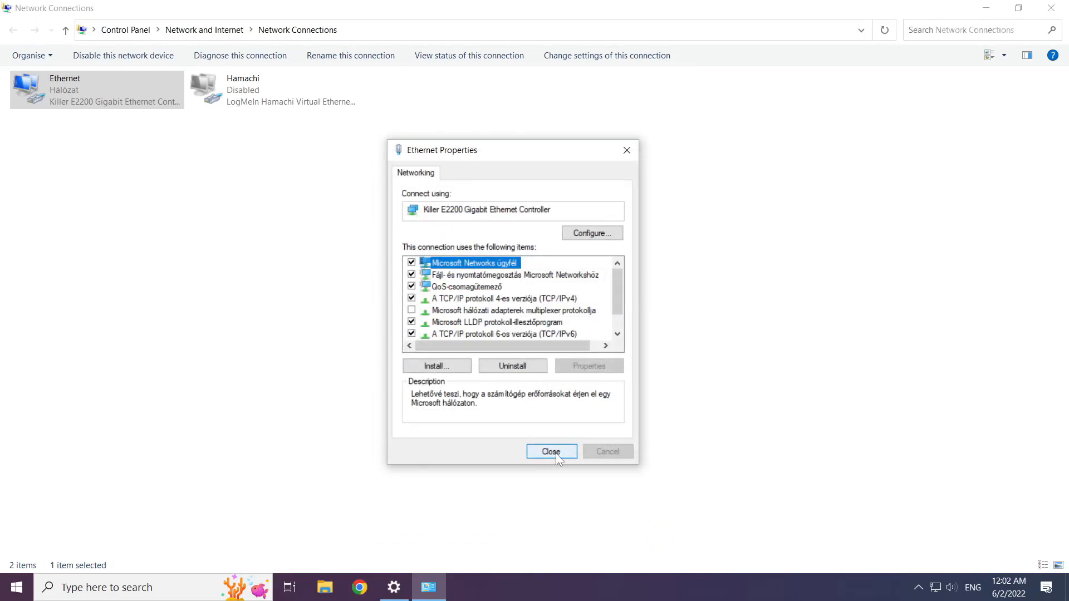
pyautogui.click(551, 451)
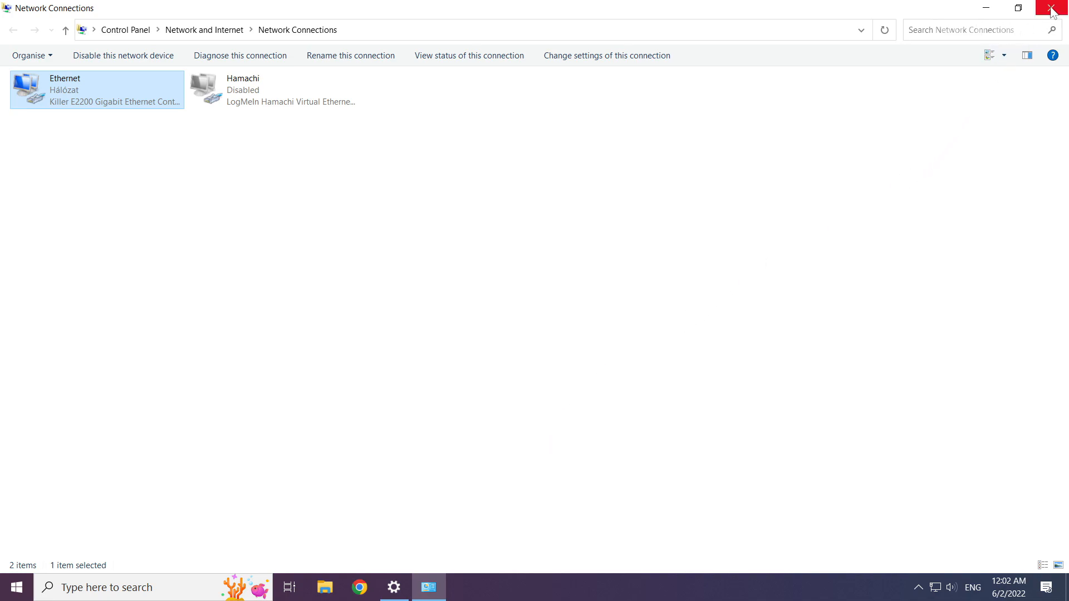
pyautogui.moveTo(1056, 10)
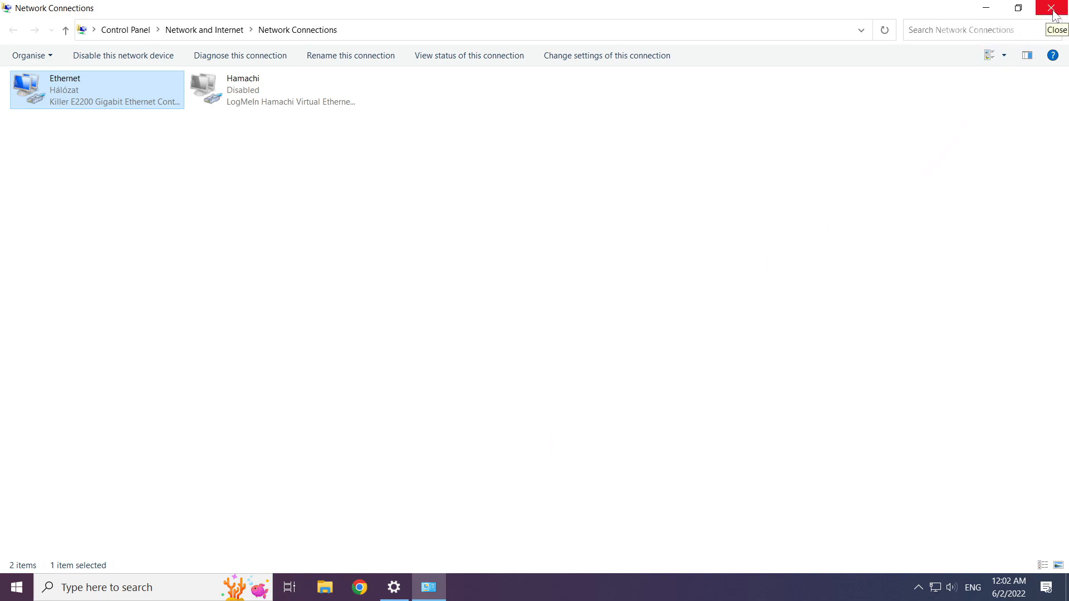
pyautogui.click(1055, 7)
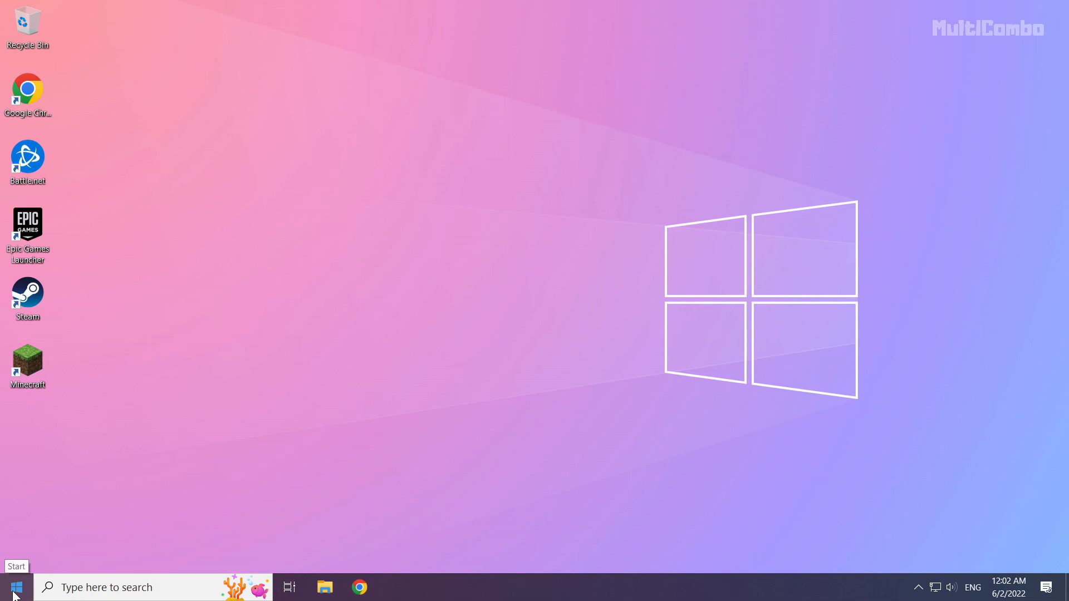
pyautogui.click(14, 587)
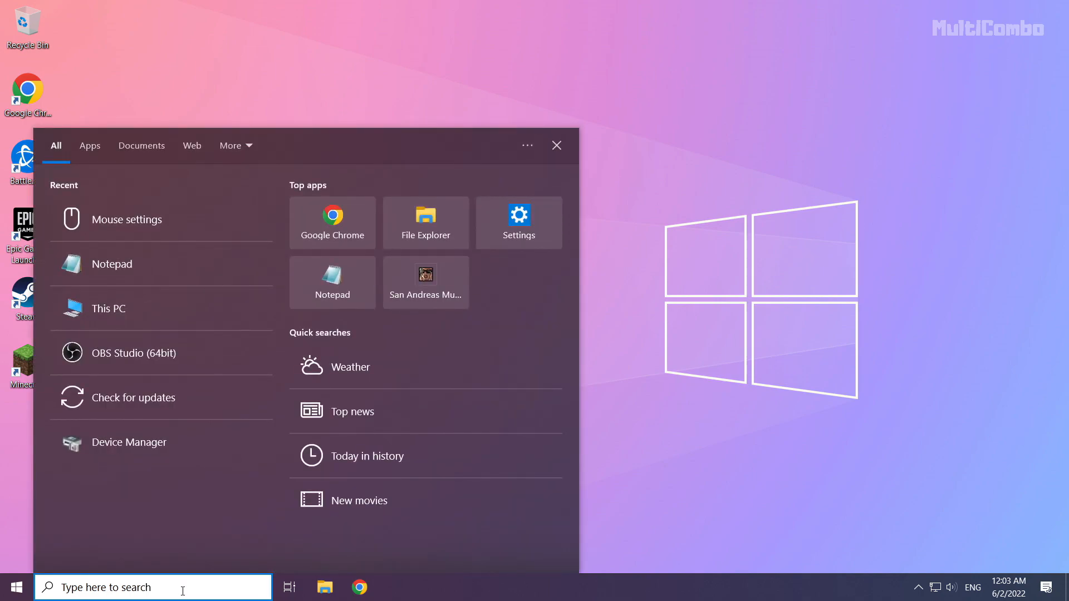
# Step: Search for 'network reset' to find the Network reset settings page
pyautogui.write('netowrk')
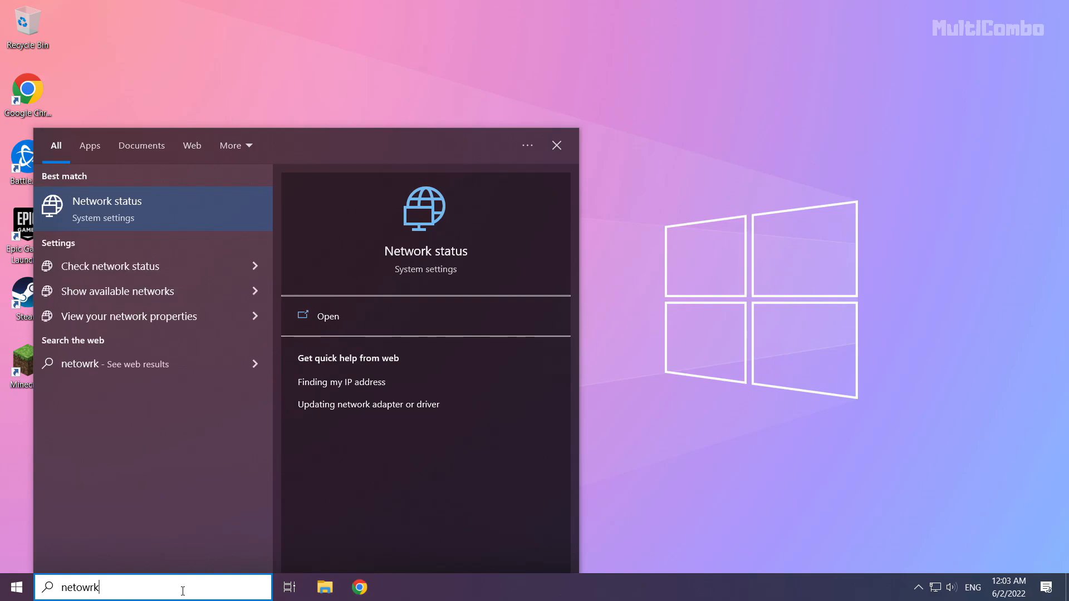
pyautogui.write('reset')
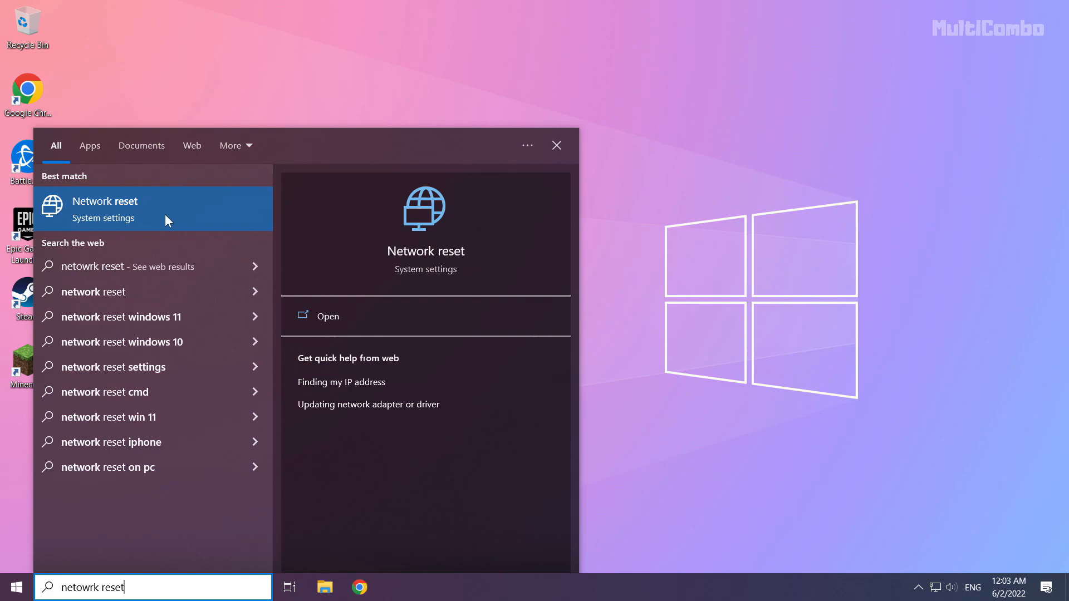
pyautogui.moveTo(187, 218)
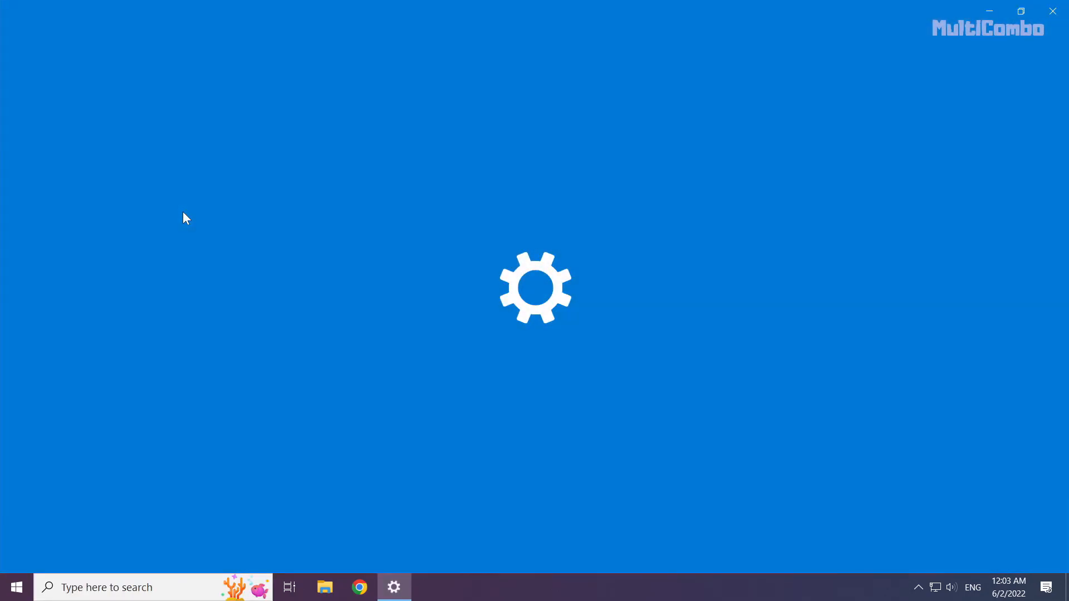
pyautogui.moveTo(303, 256)
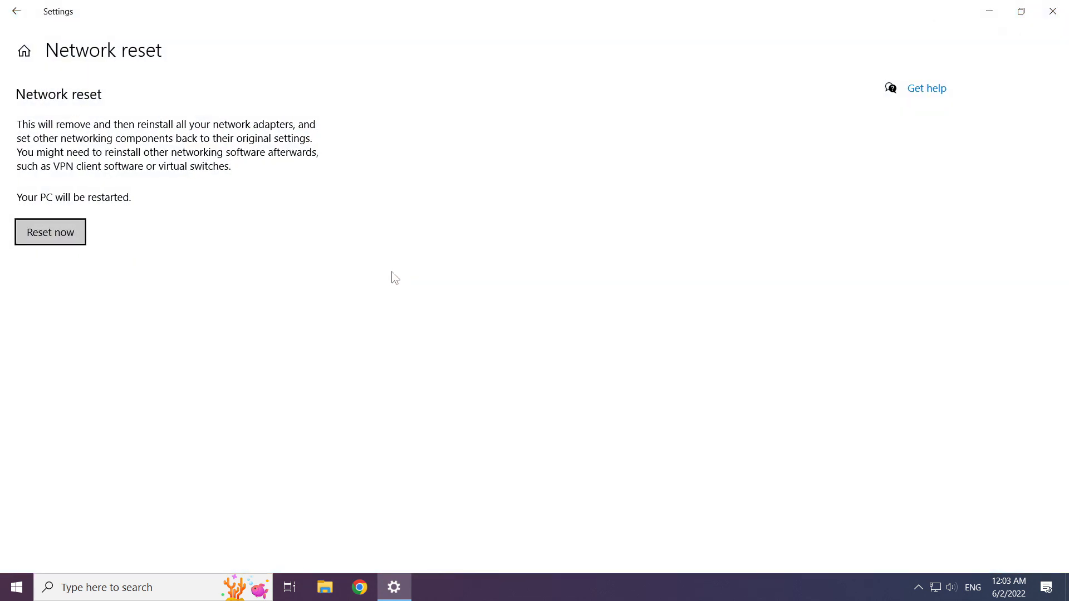
pyautogui.moveTo(48, 112)
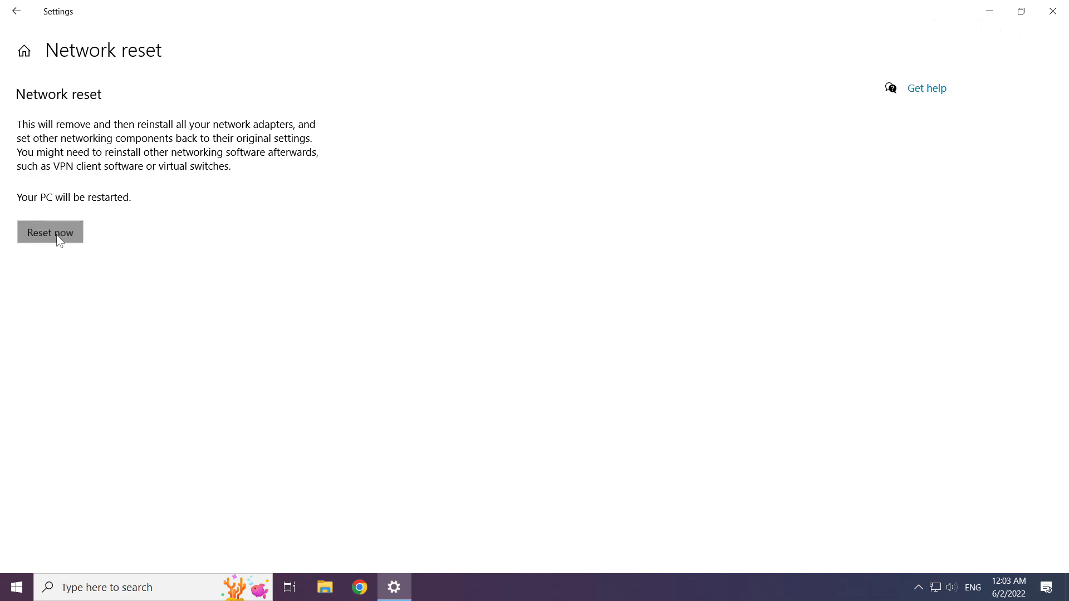
# Step: Reset the network now, confirm with Yes and close the sign-out notice
pyautogui.click(50, 231)
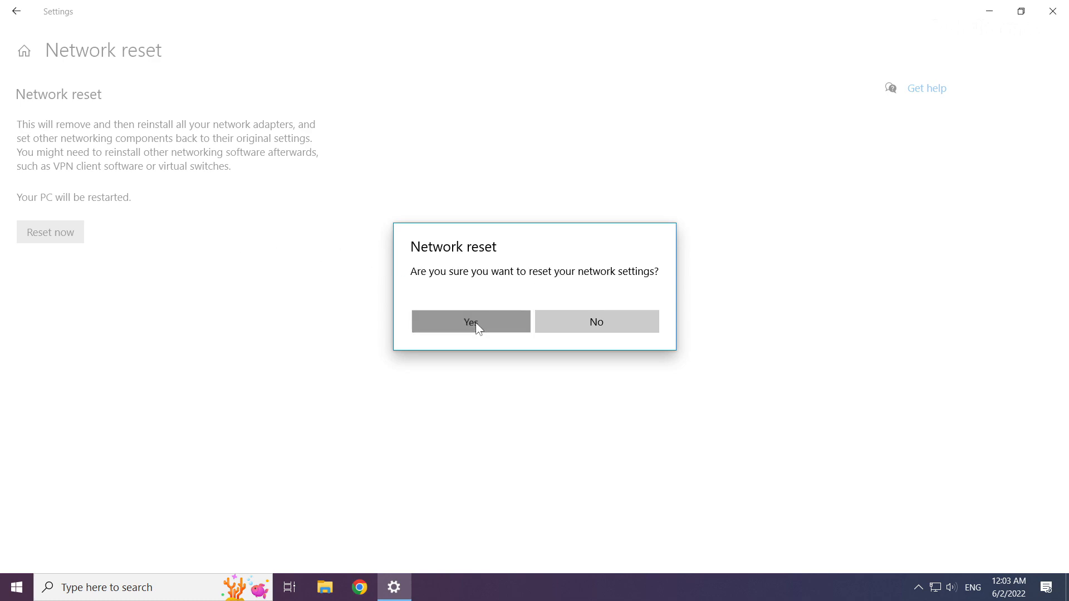
pyautogui.click(469, 320)
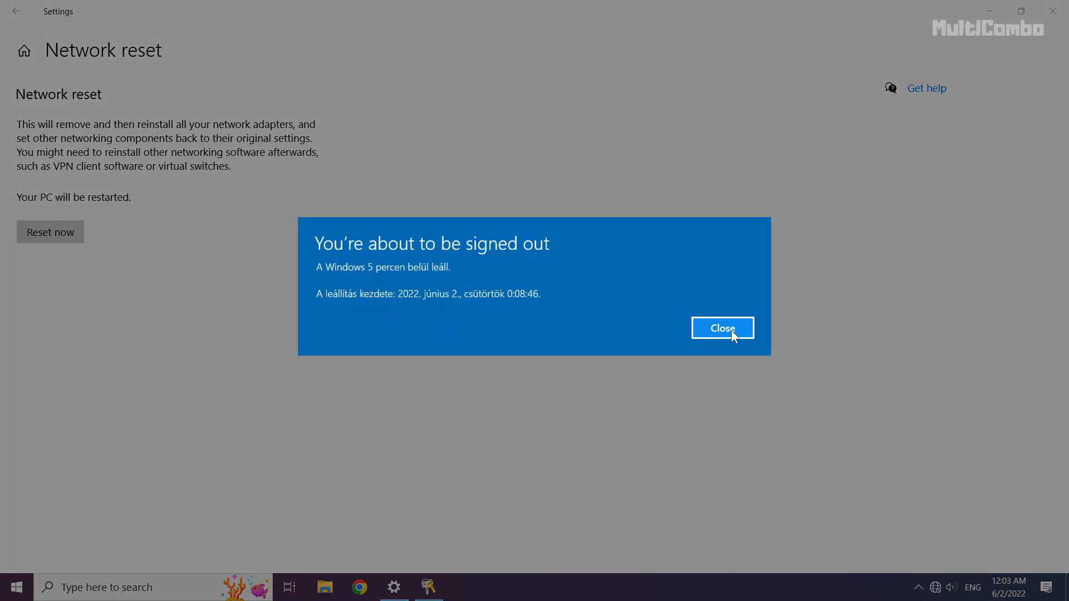
pyautogui.click(721, 328)
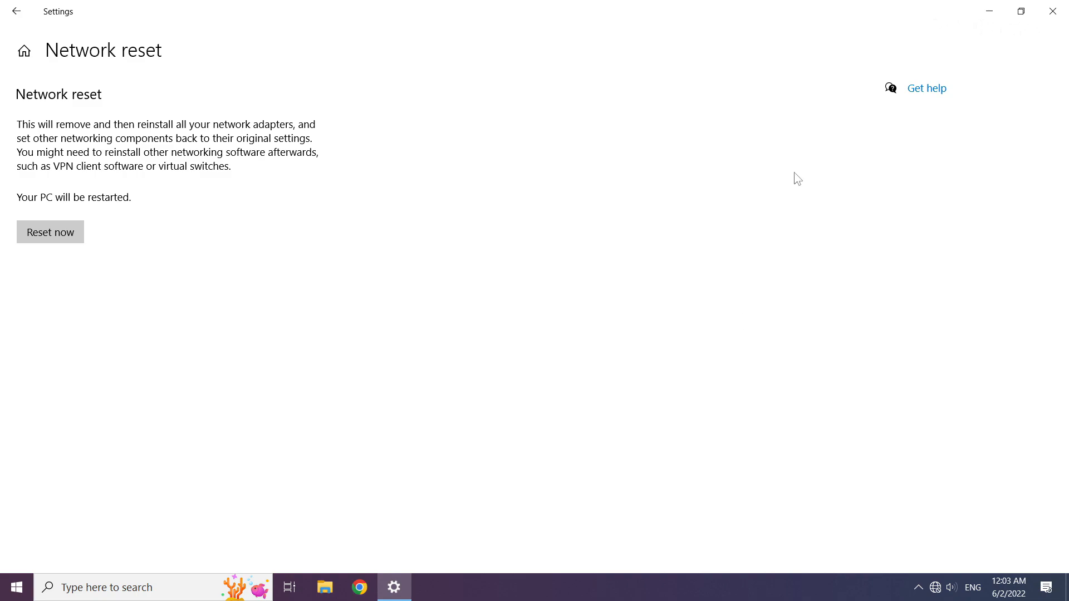
pyautogui.moveTo(1056, 12)
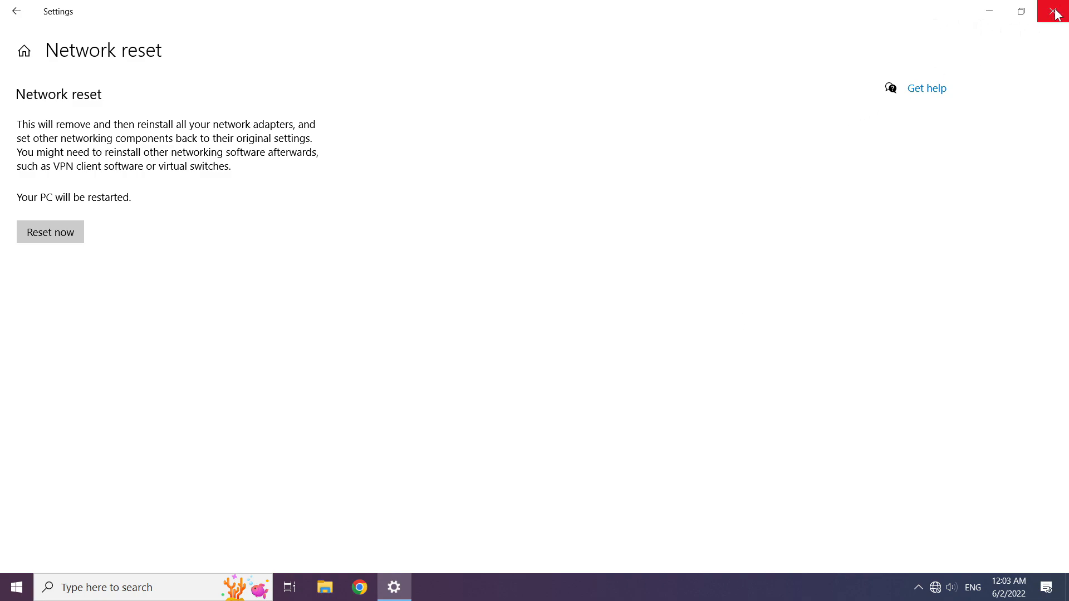
# Step: Close Settings and show the Start menu power options for restarting
pyautogui.click(1055, 11)
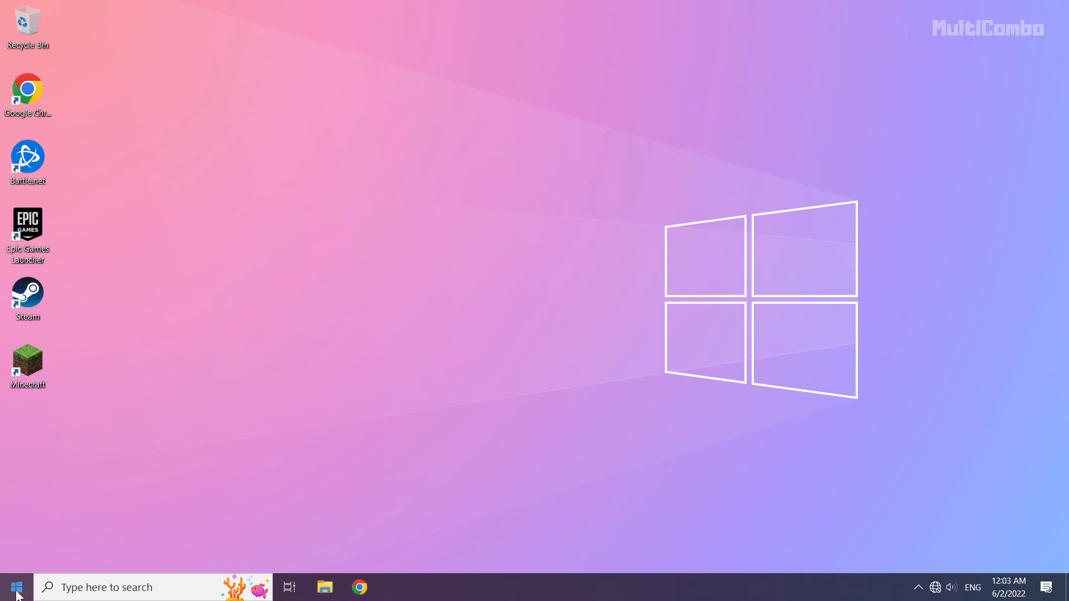
pyautogui.click(14, 587)
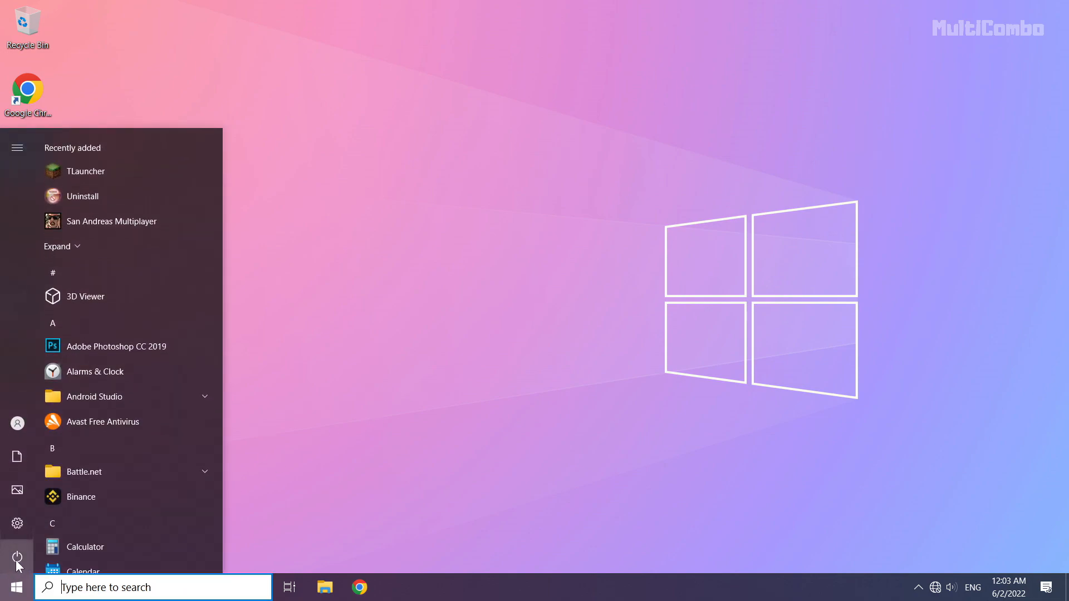
pyautogui.click(16, 557)
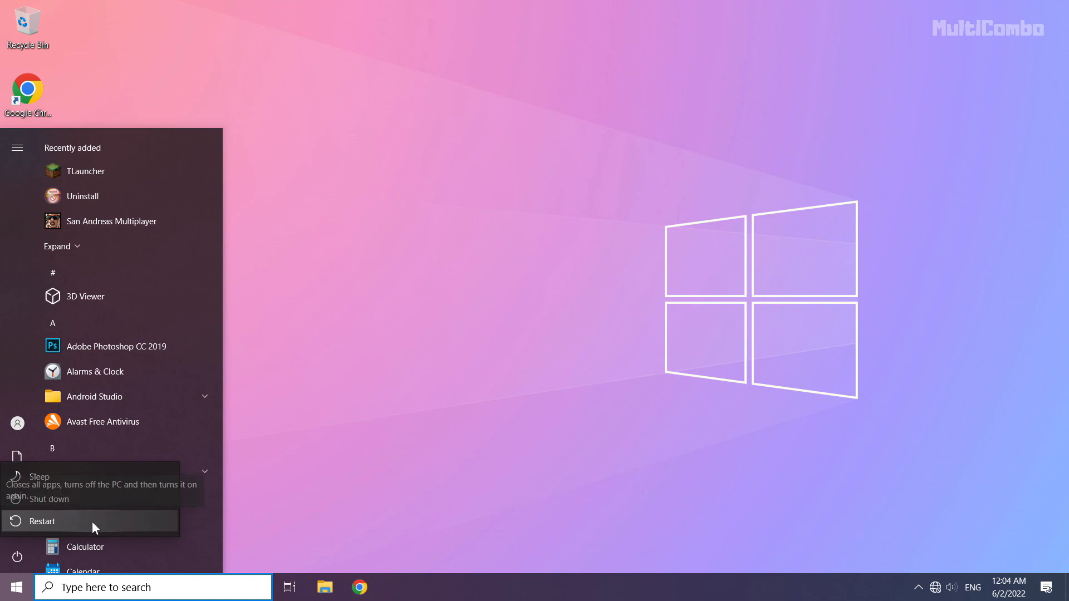